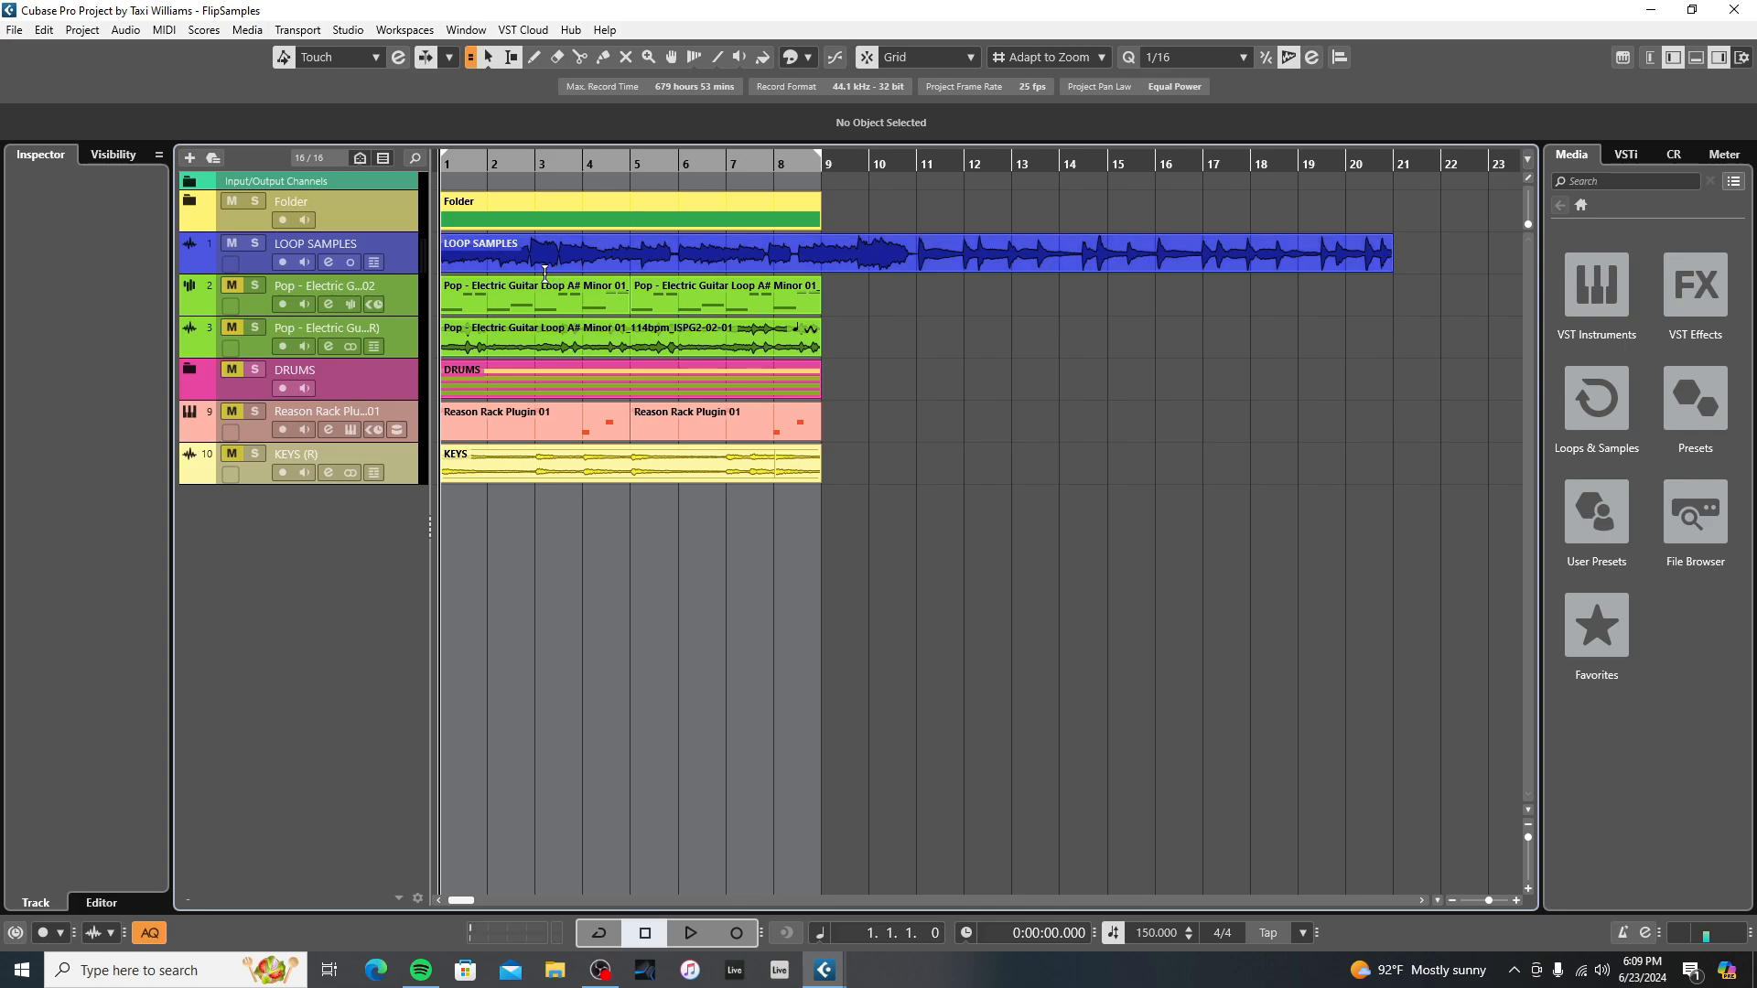
Place the playhead at bar 11 and split the LOOP SAMPLES event there
left_click(690, 933)
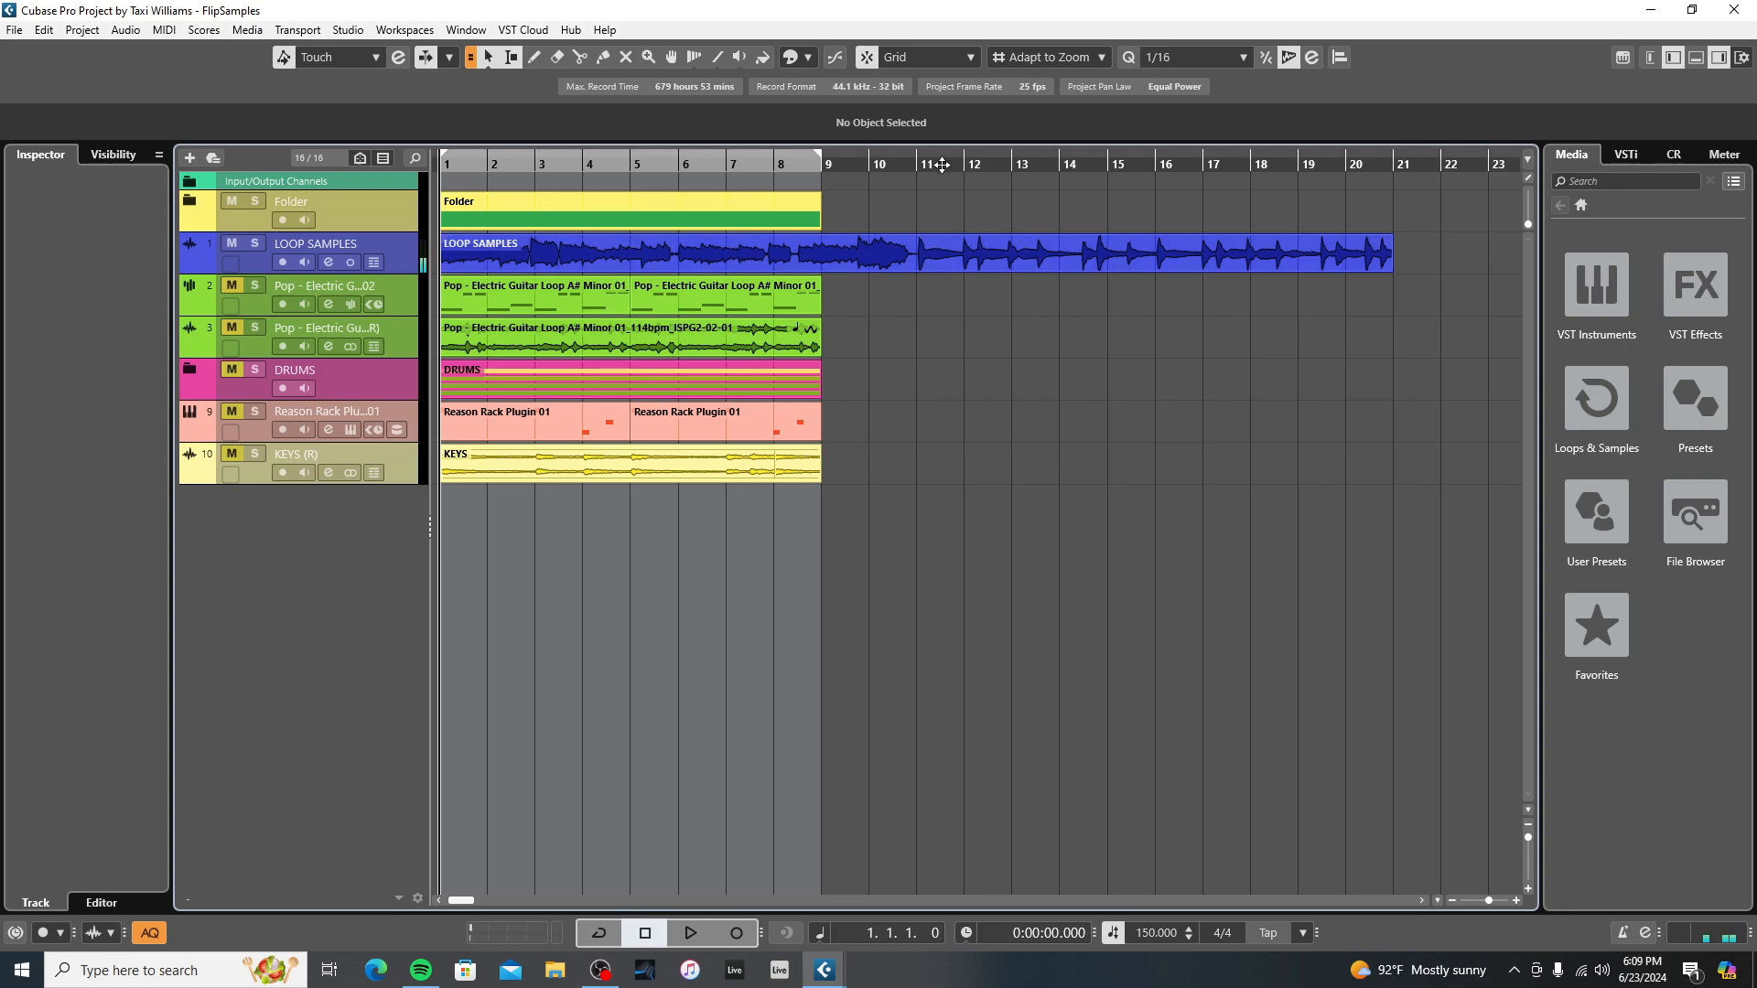
left_click(953, 162)
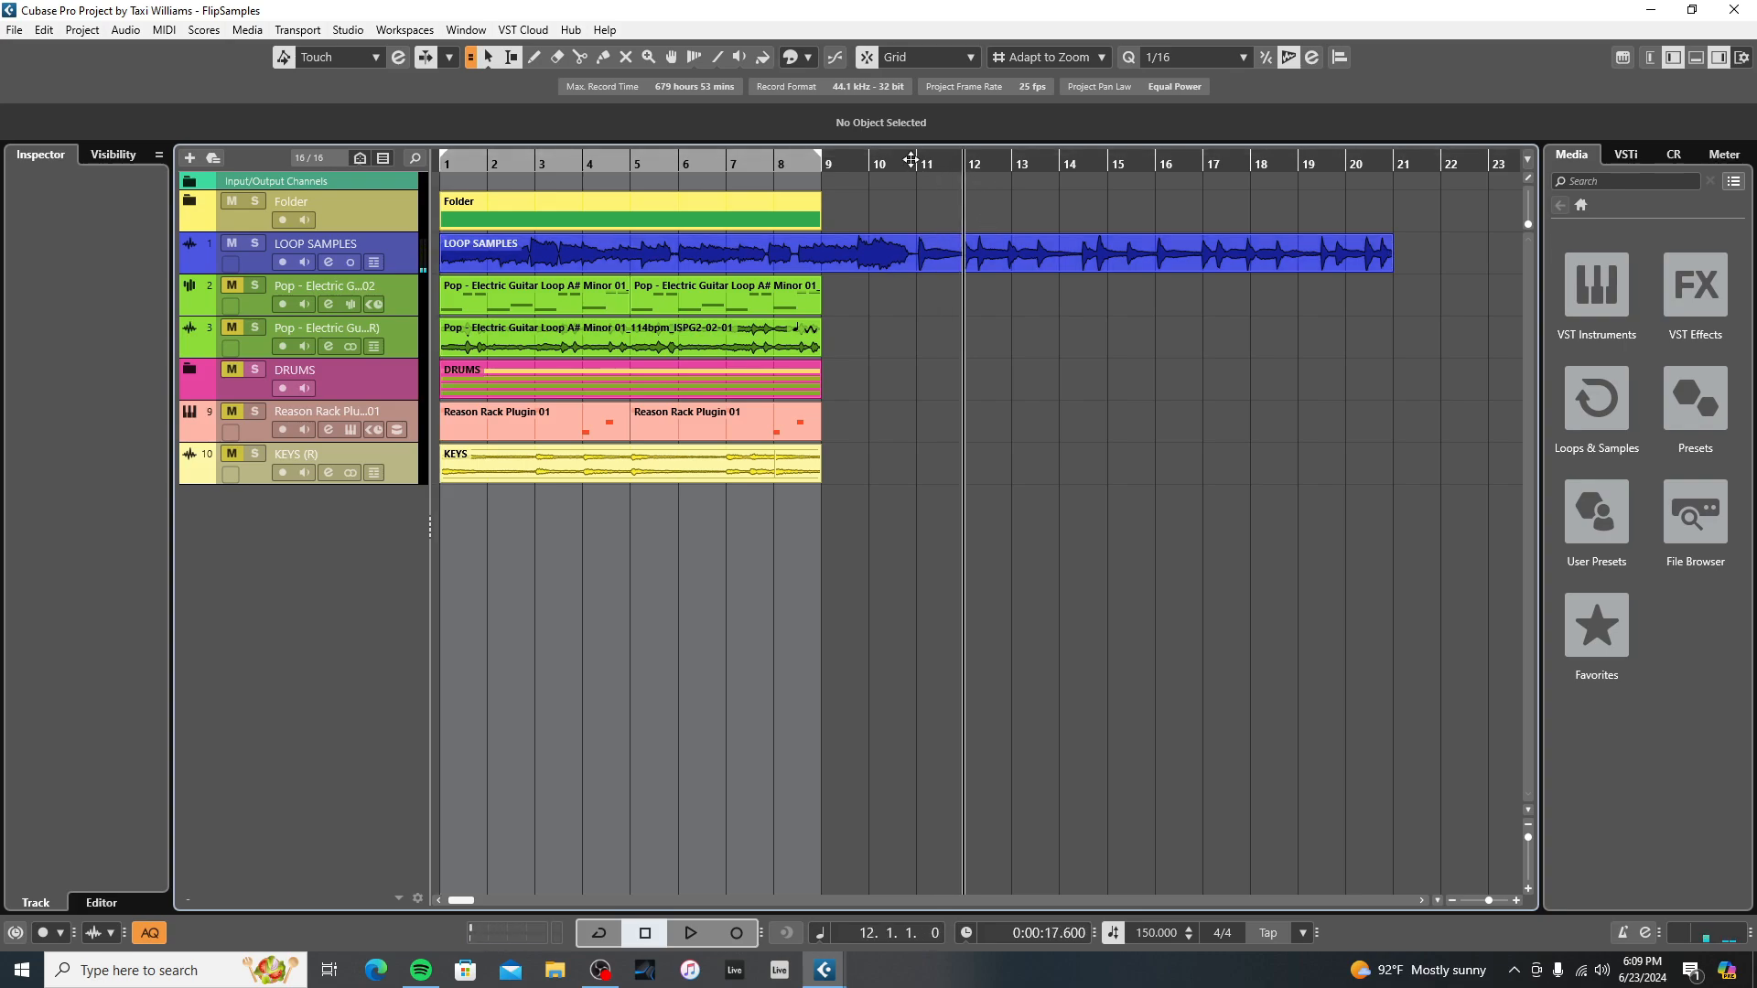
left_click(689, 933)
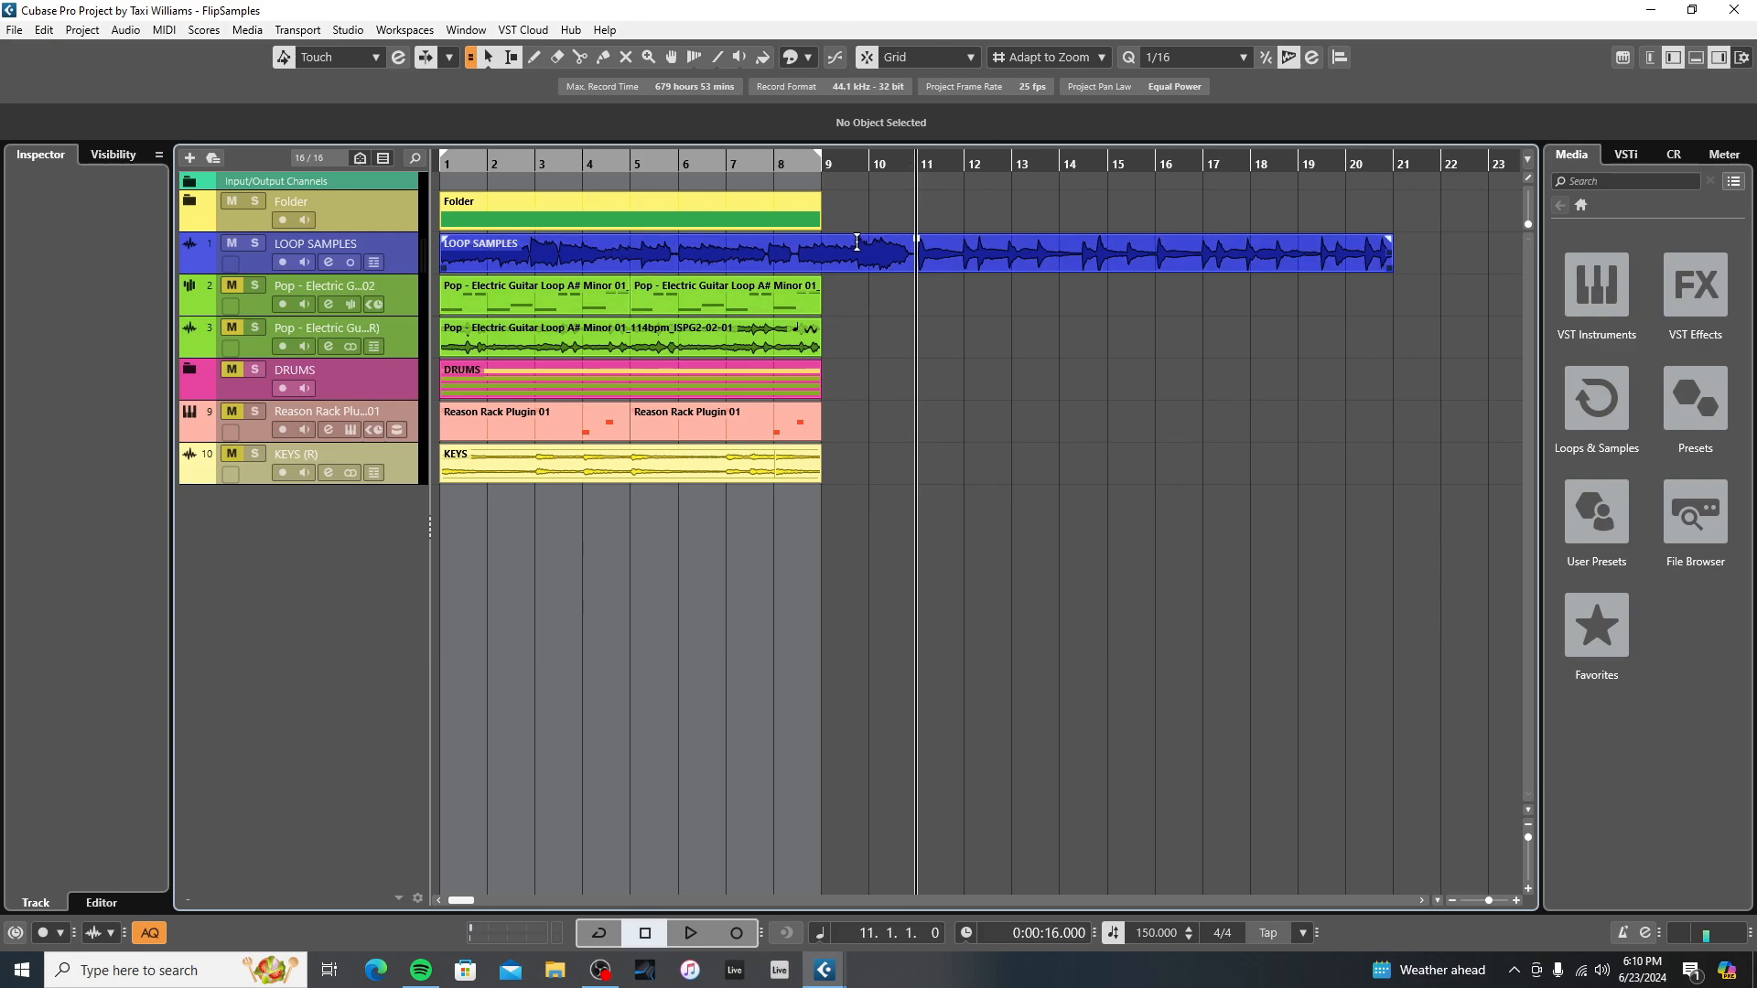
mouse_move(833, 266)
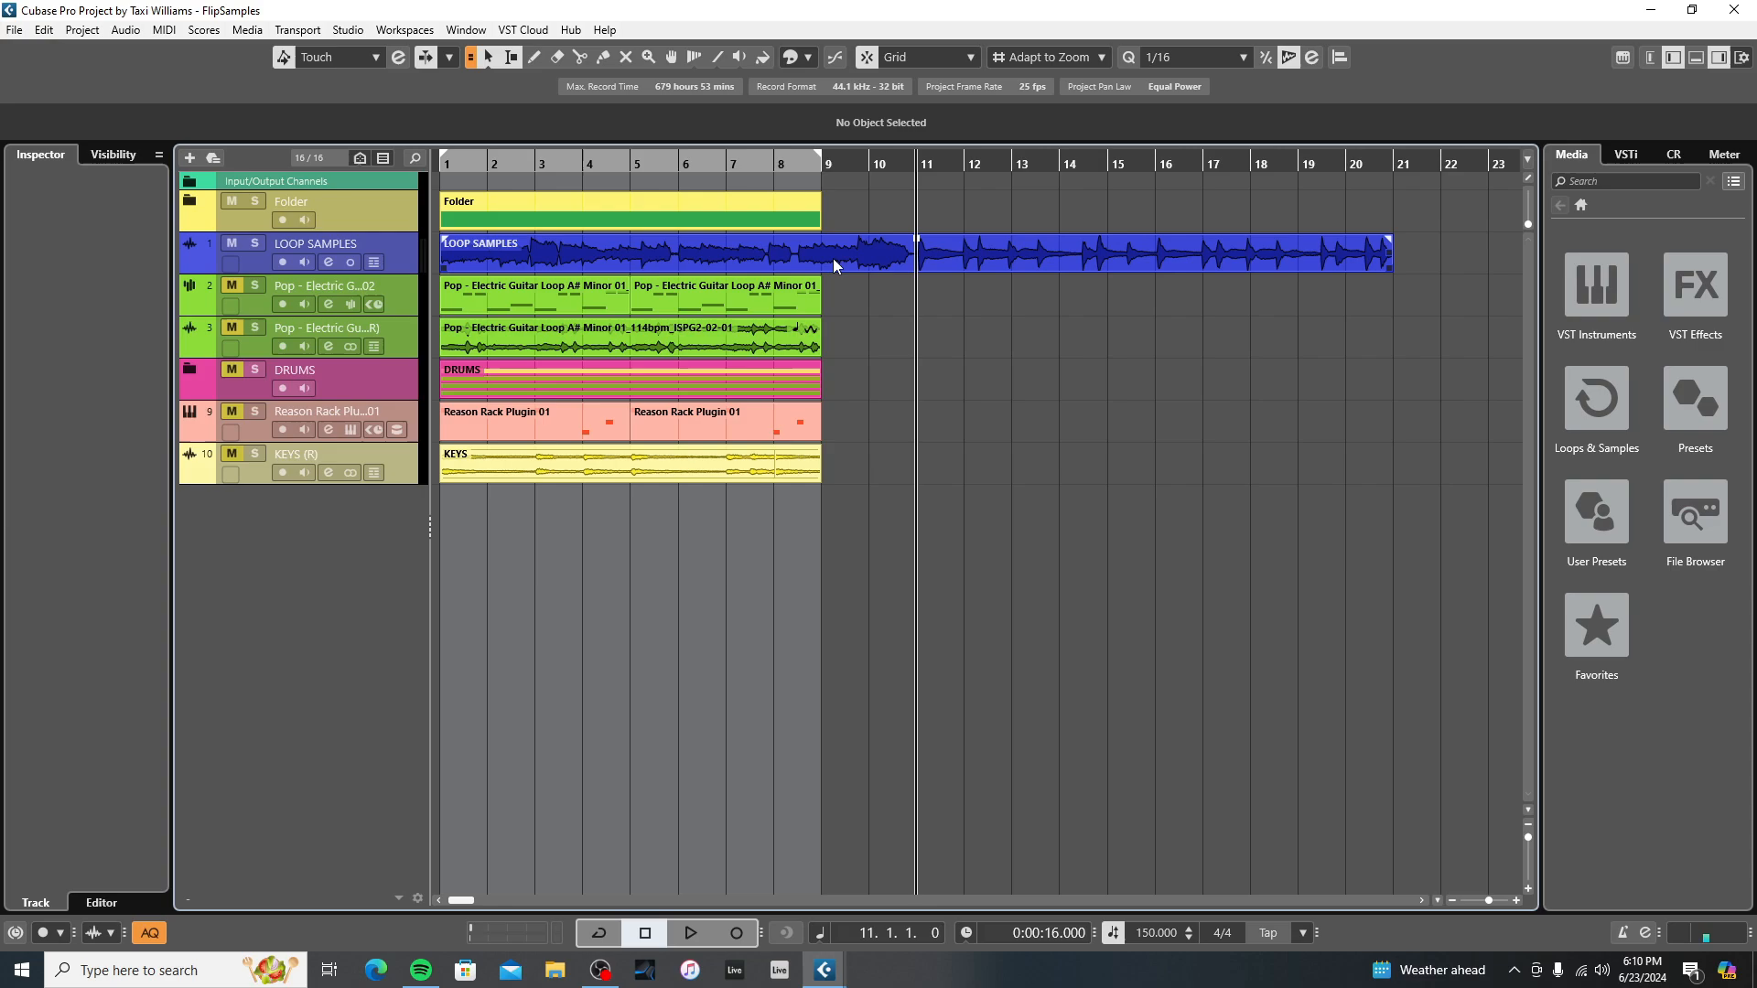
mouse_move(795, 243)
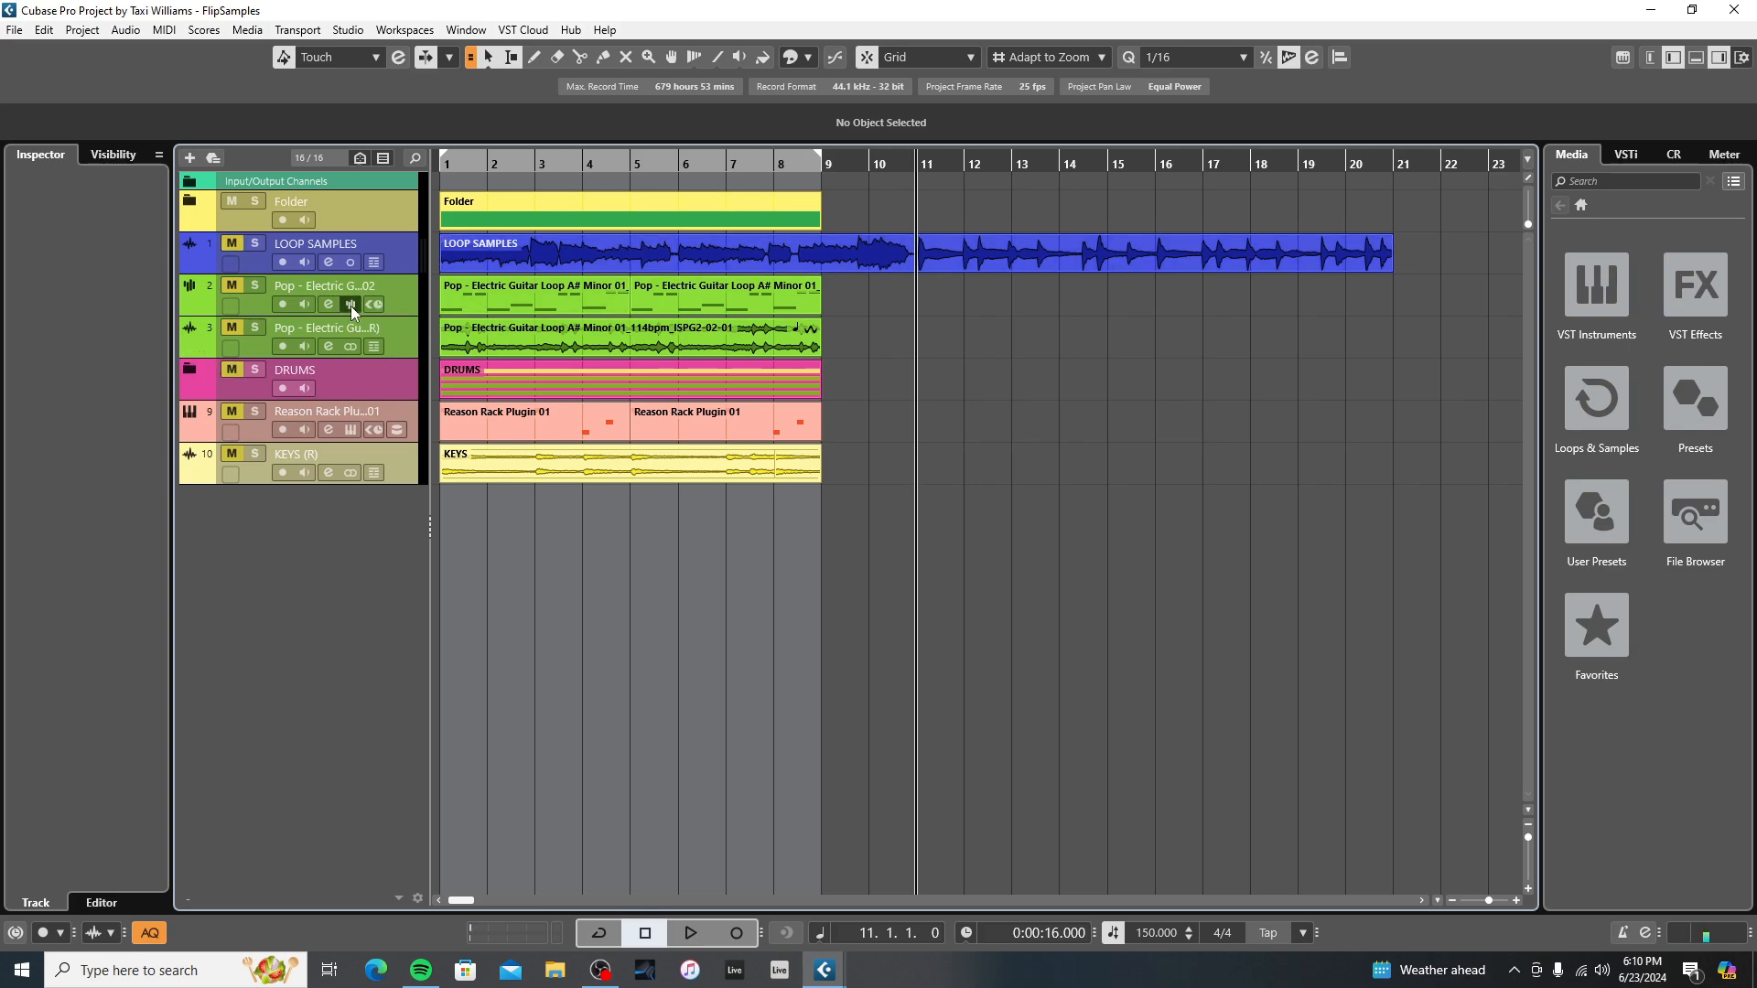
Open the Pop - Electric Guitar-02 sampler and show its Slice playback settings
double_click(534, 285)
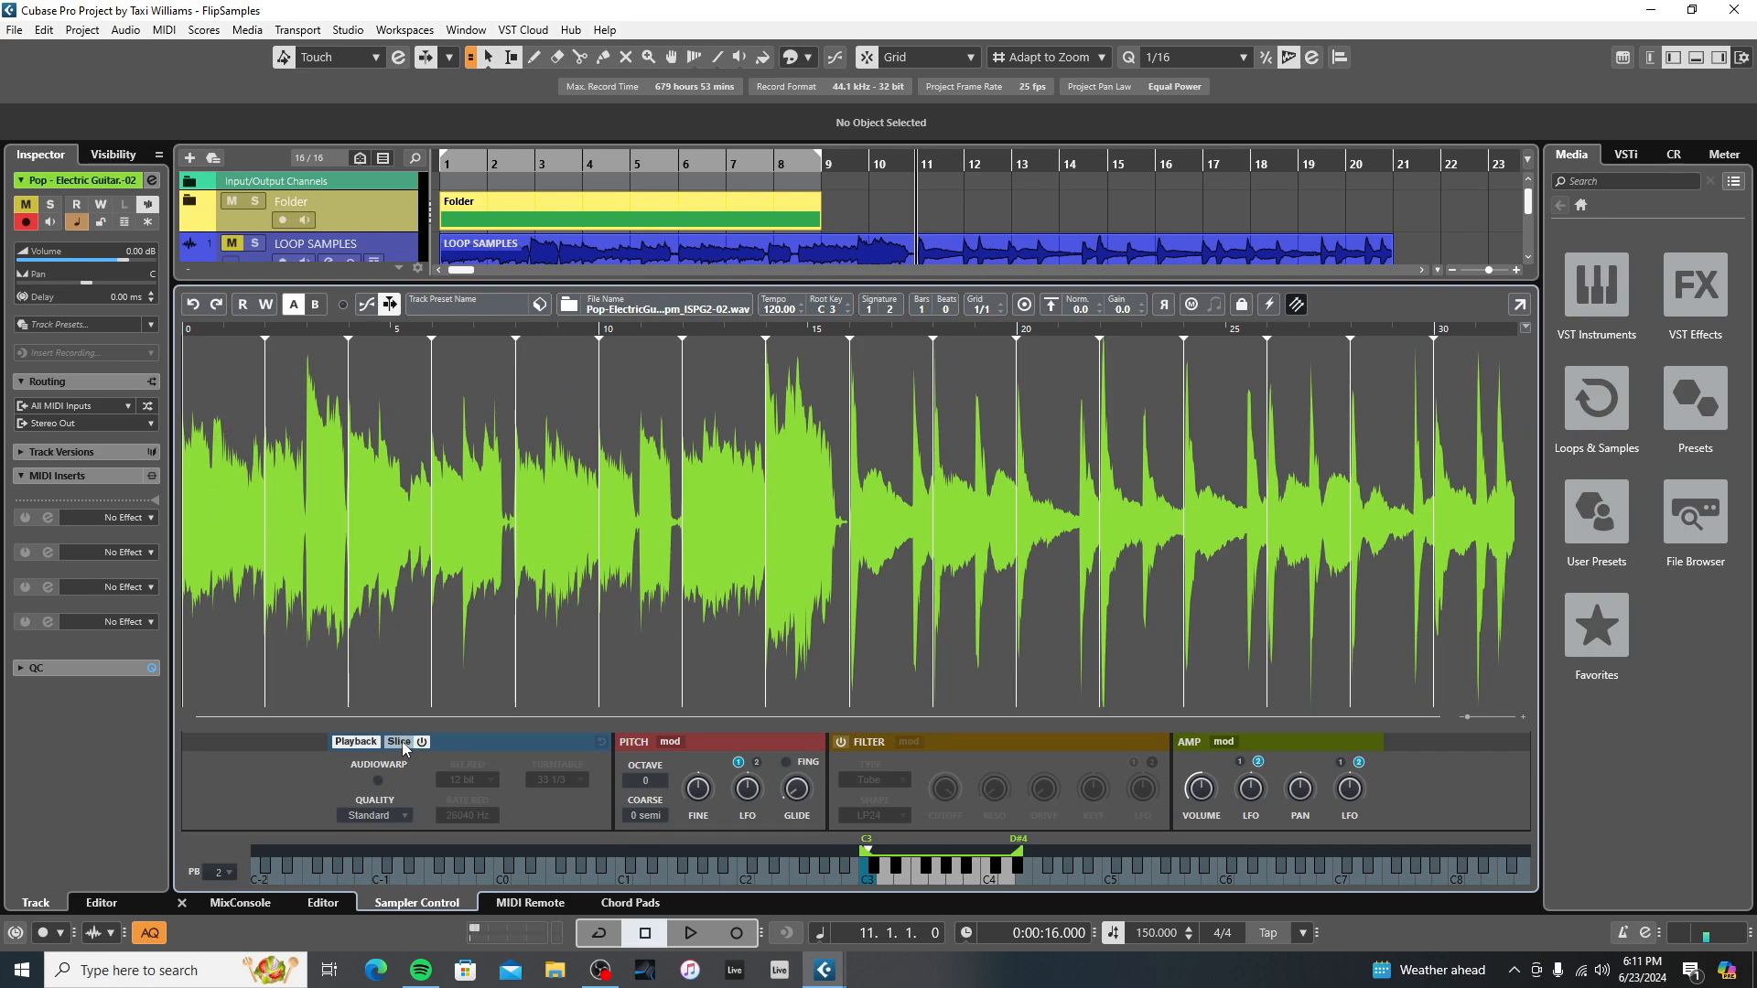
left_click(398, 742)
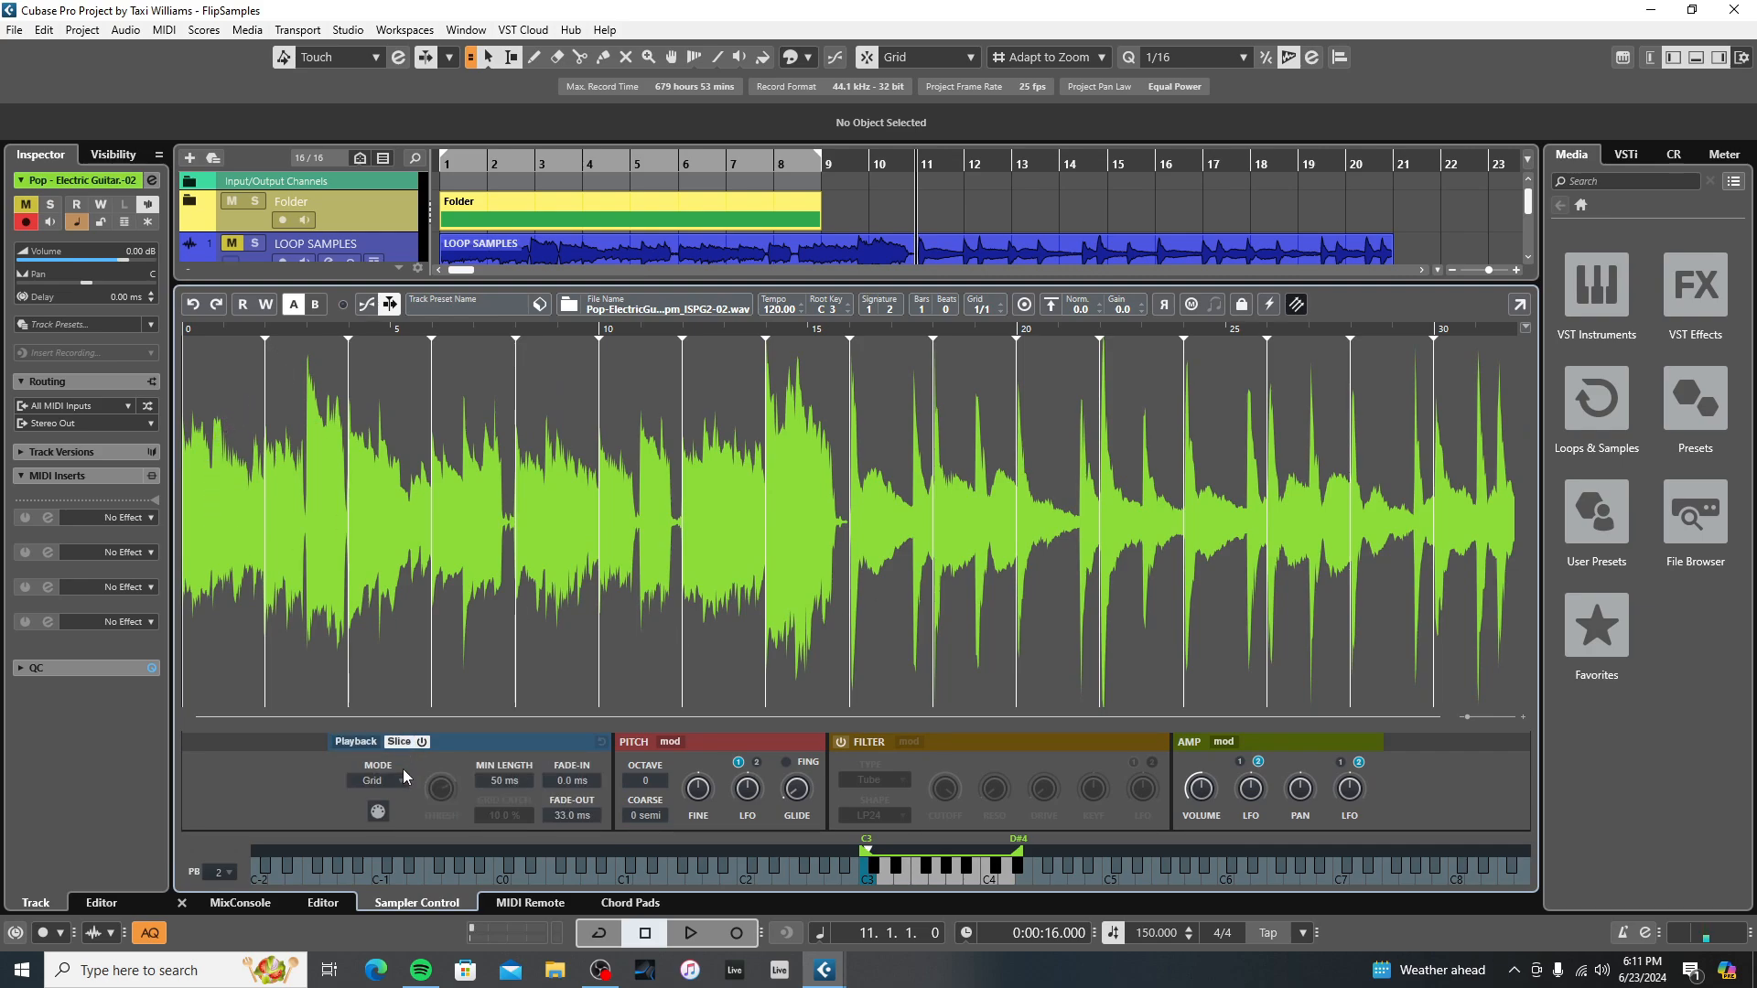
mouse_move(736, 639)
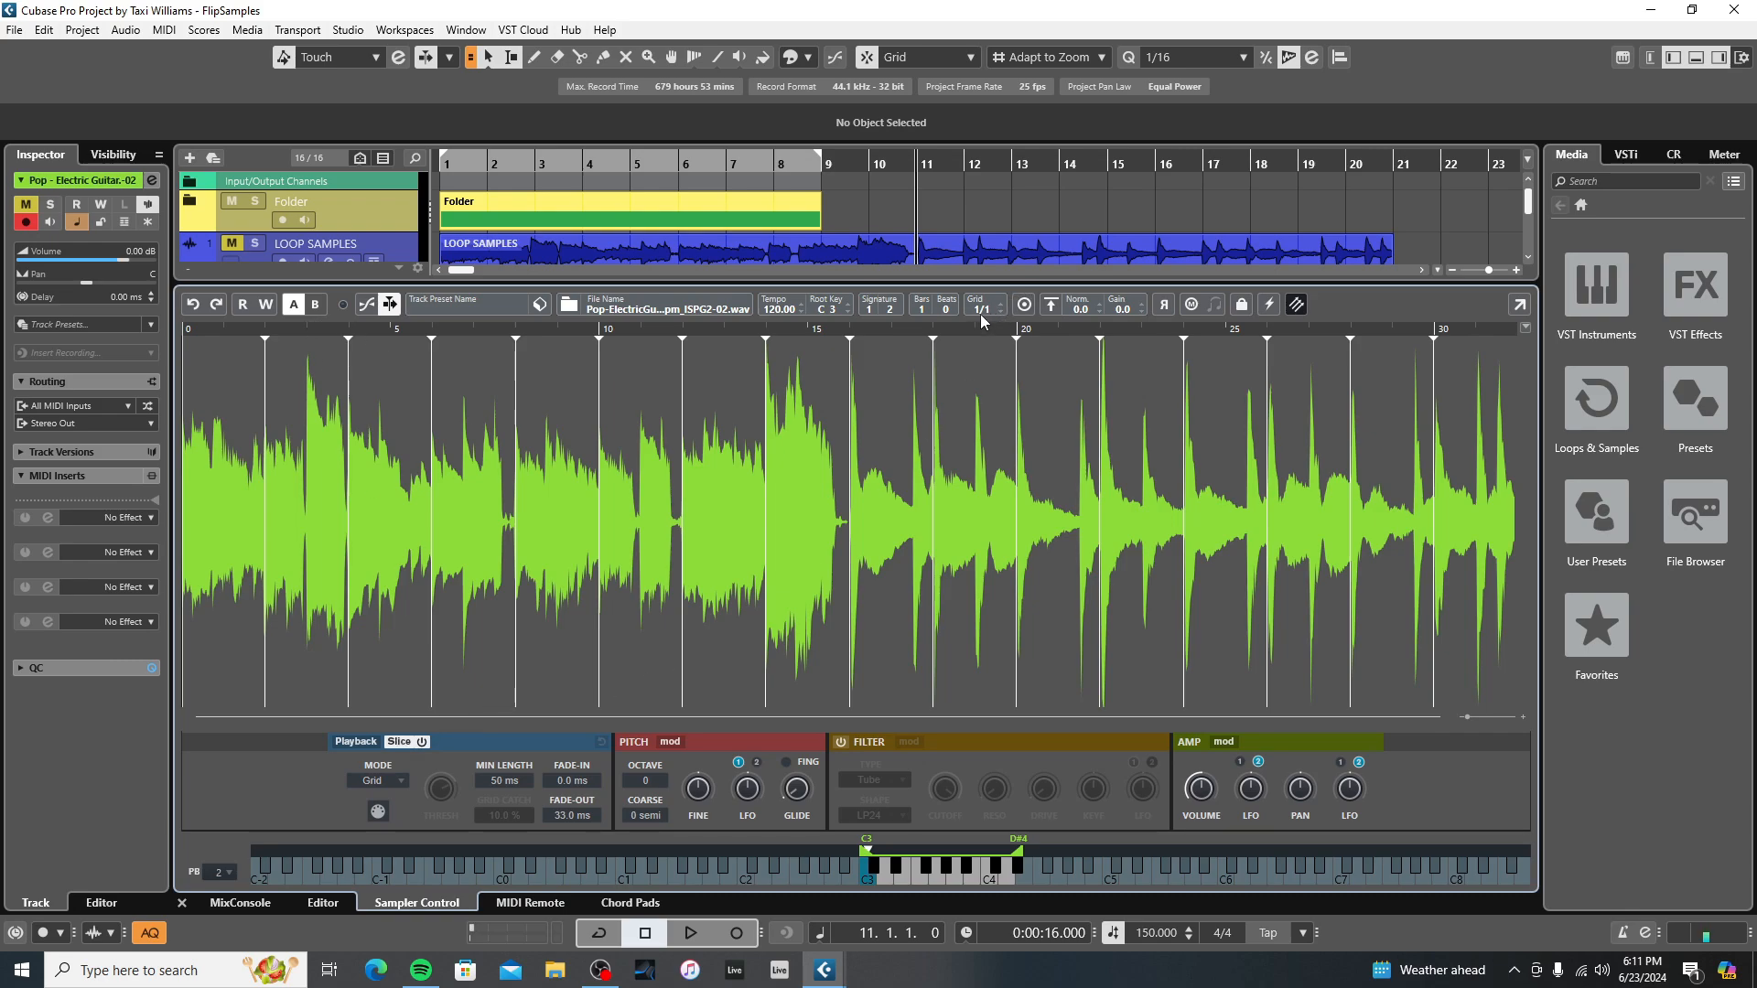
mouse_move(984, 310)
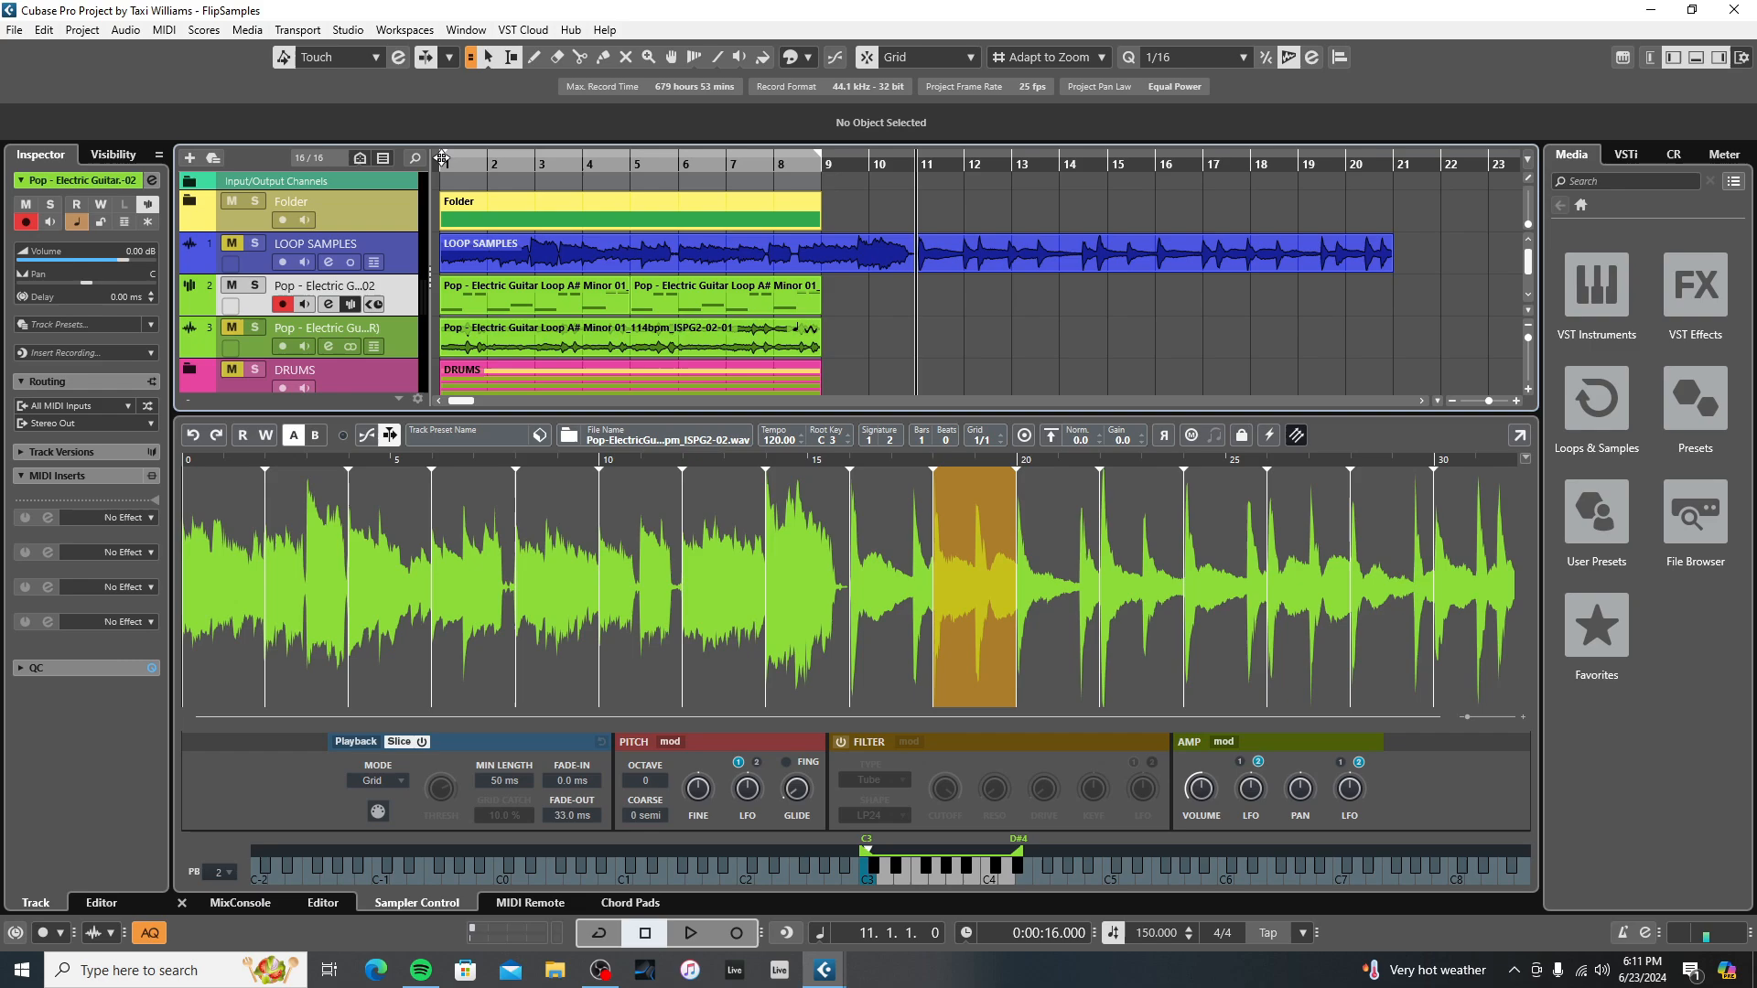
Audition from the start at 120 BPM and open the guitar track's Channel Settings
left_click(690, 933)
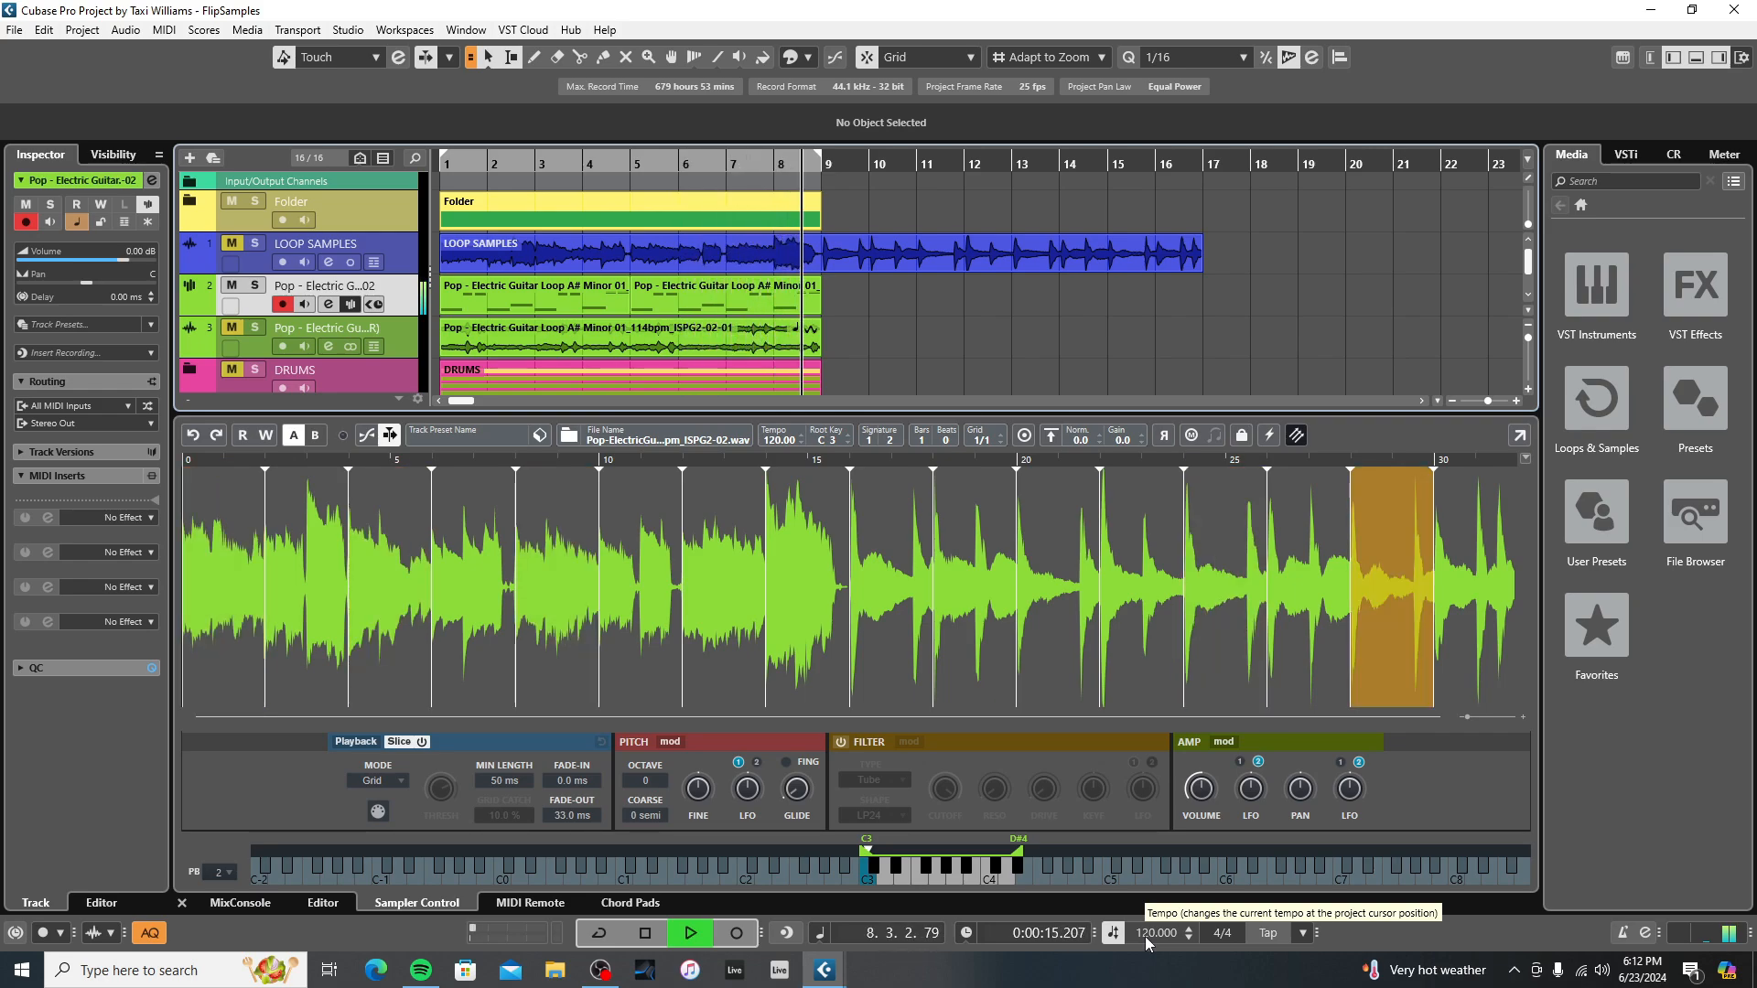
left_click(644, 932)
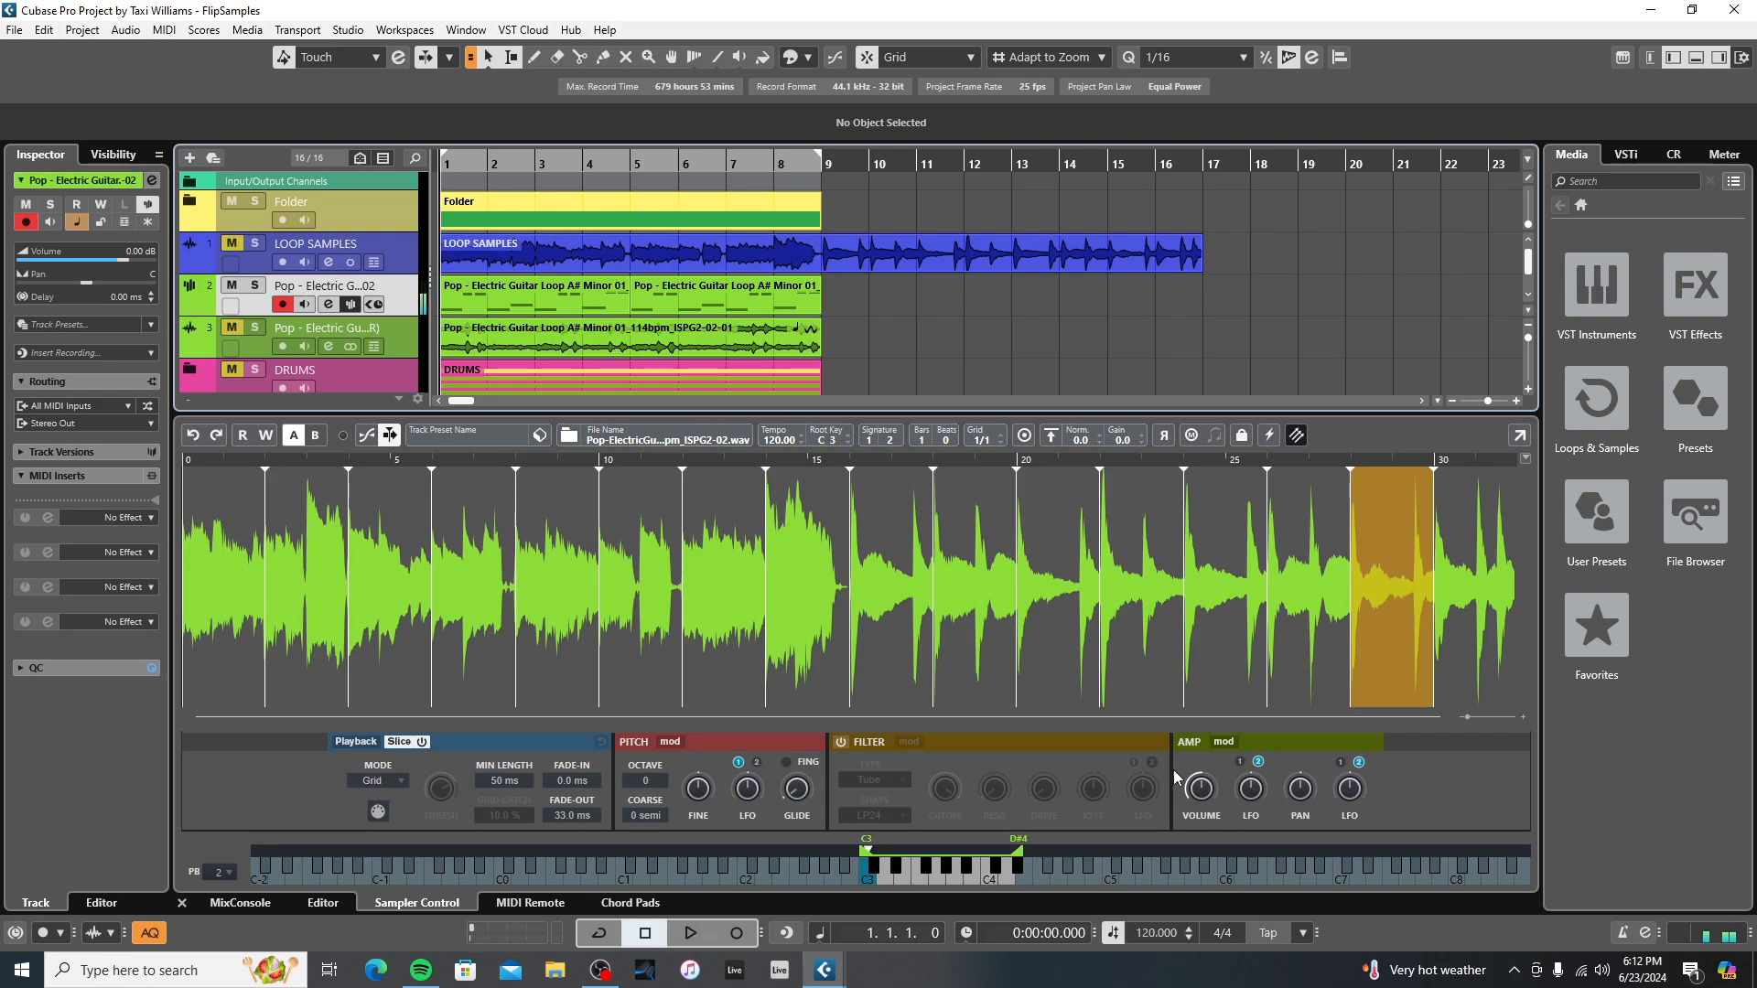
mouse_move(325, 304)
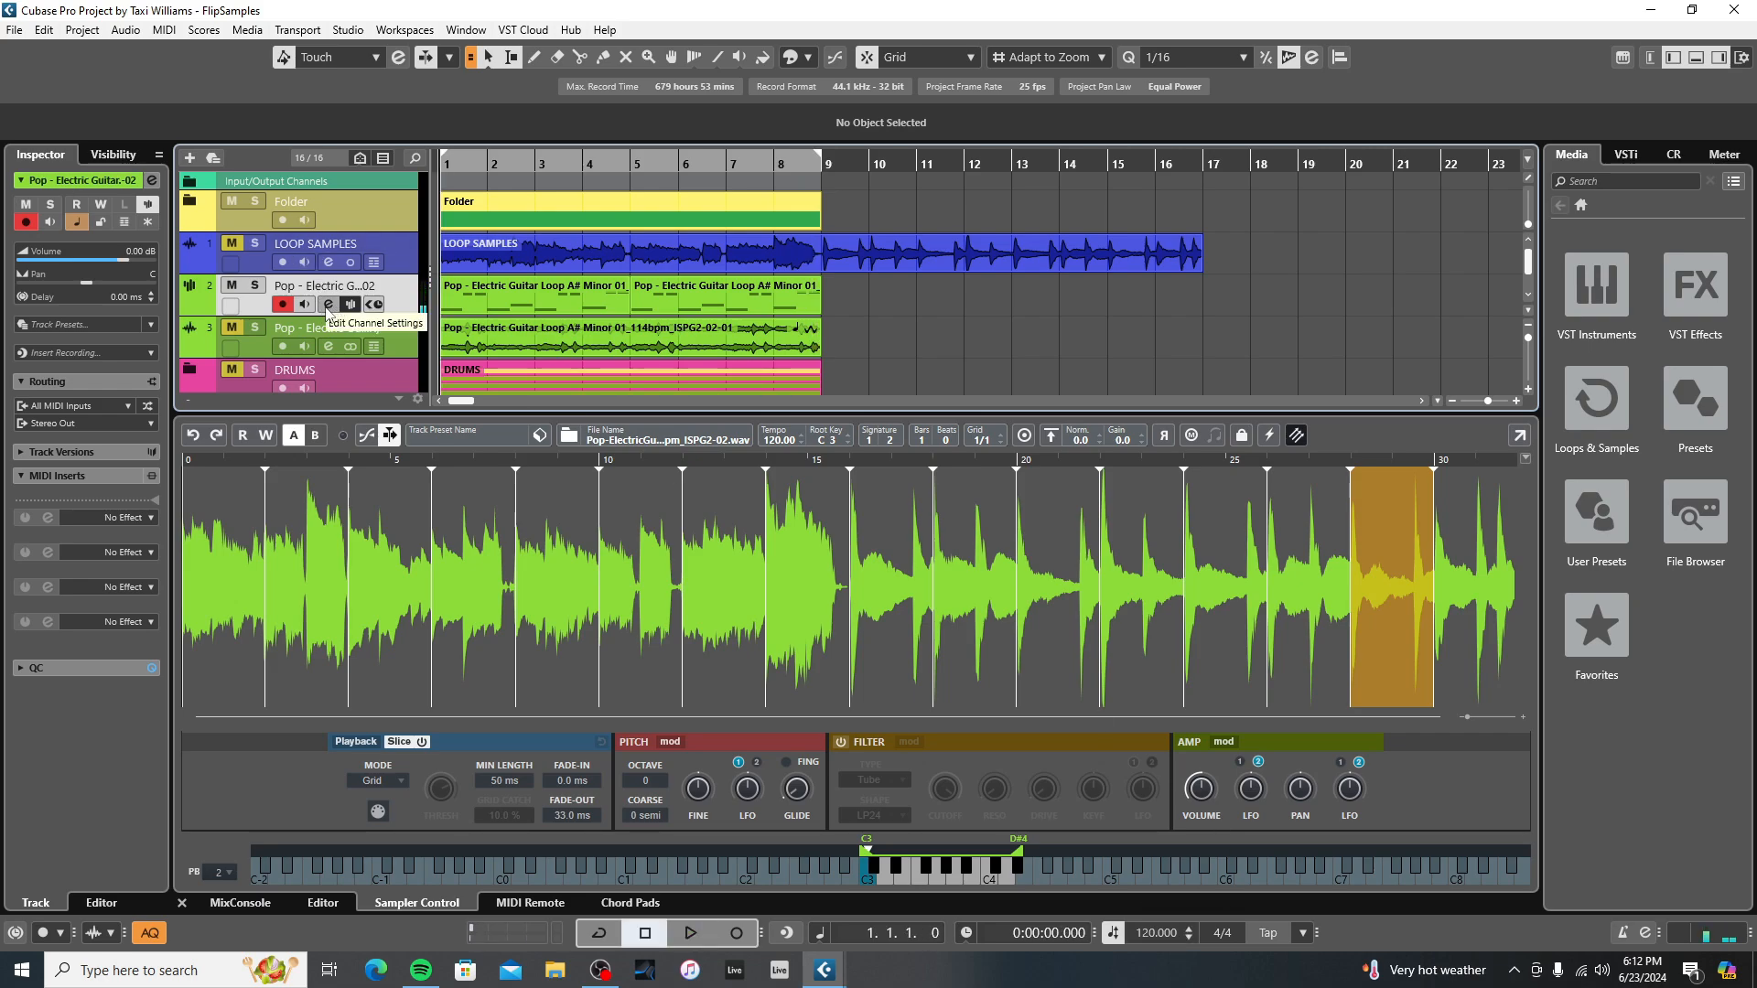
left_click(327, 304)
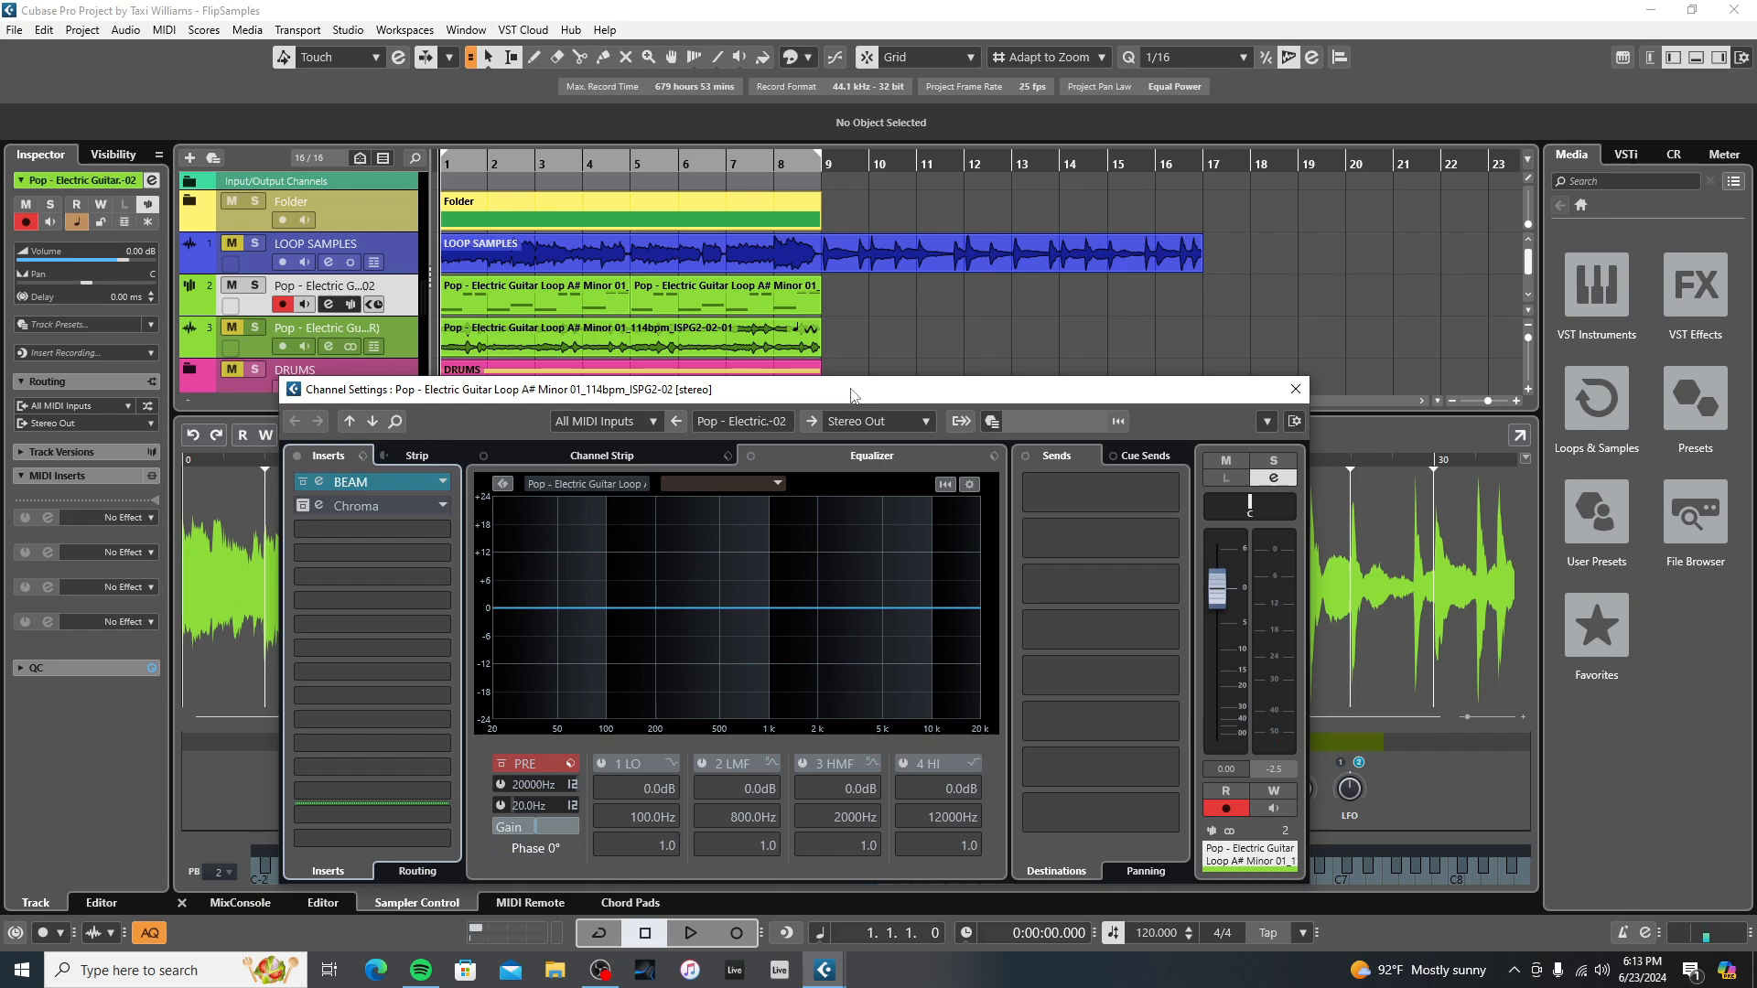
Open the Chroma insert, set its key to C# Maj, and audition it
left_click(303, 505)
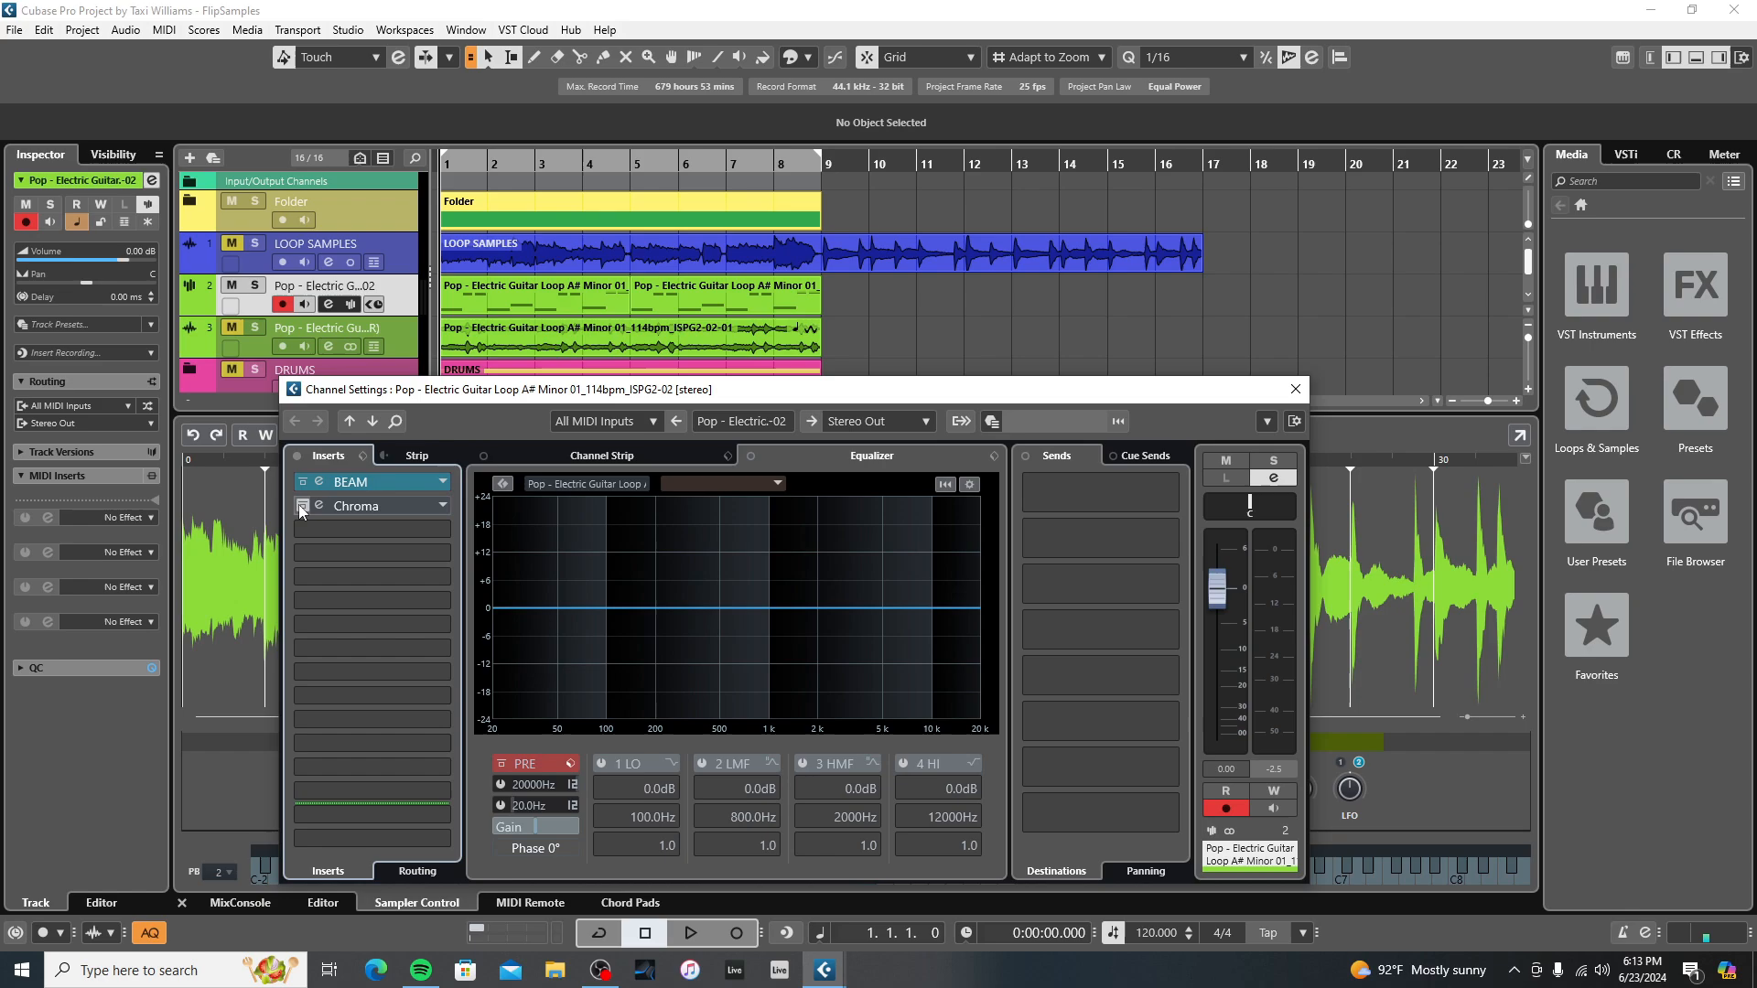
left_click(303, 505)
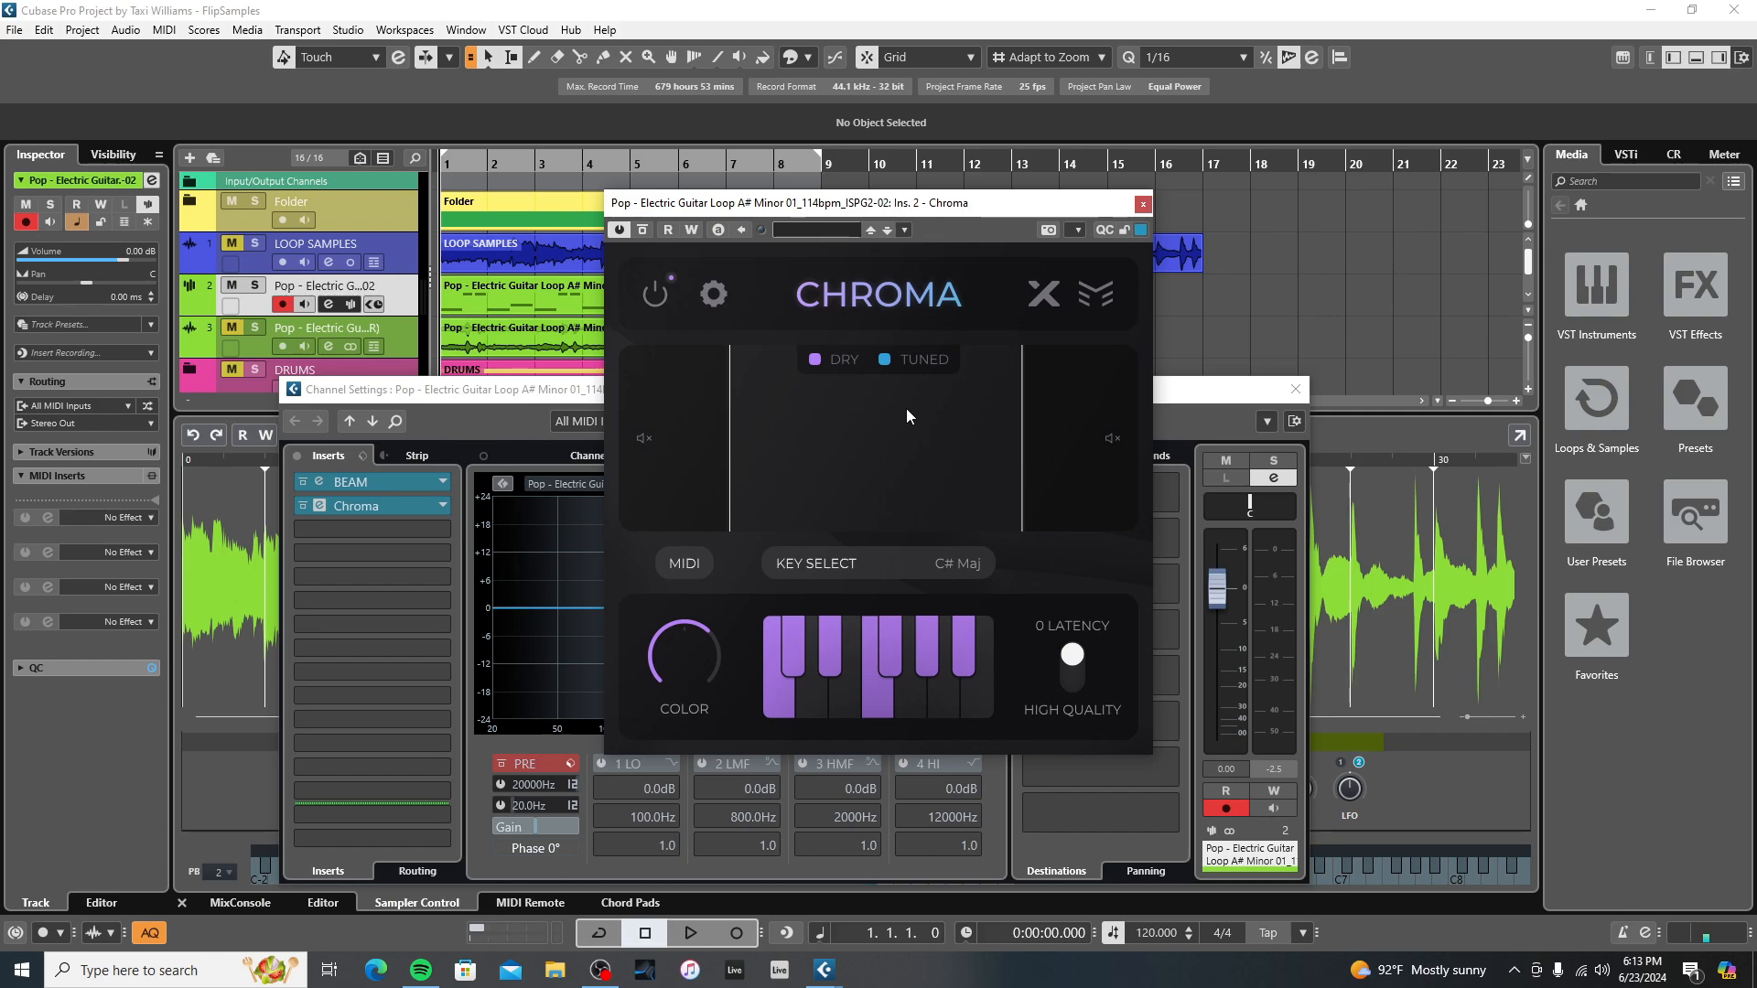
left_click(370, 482)
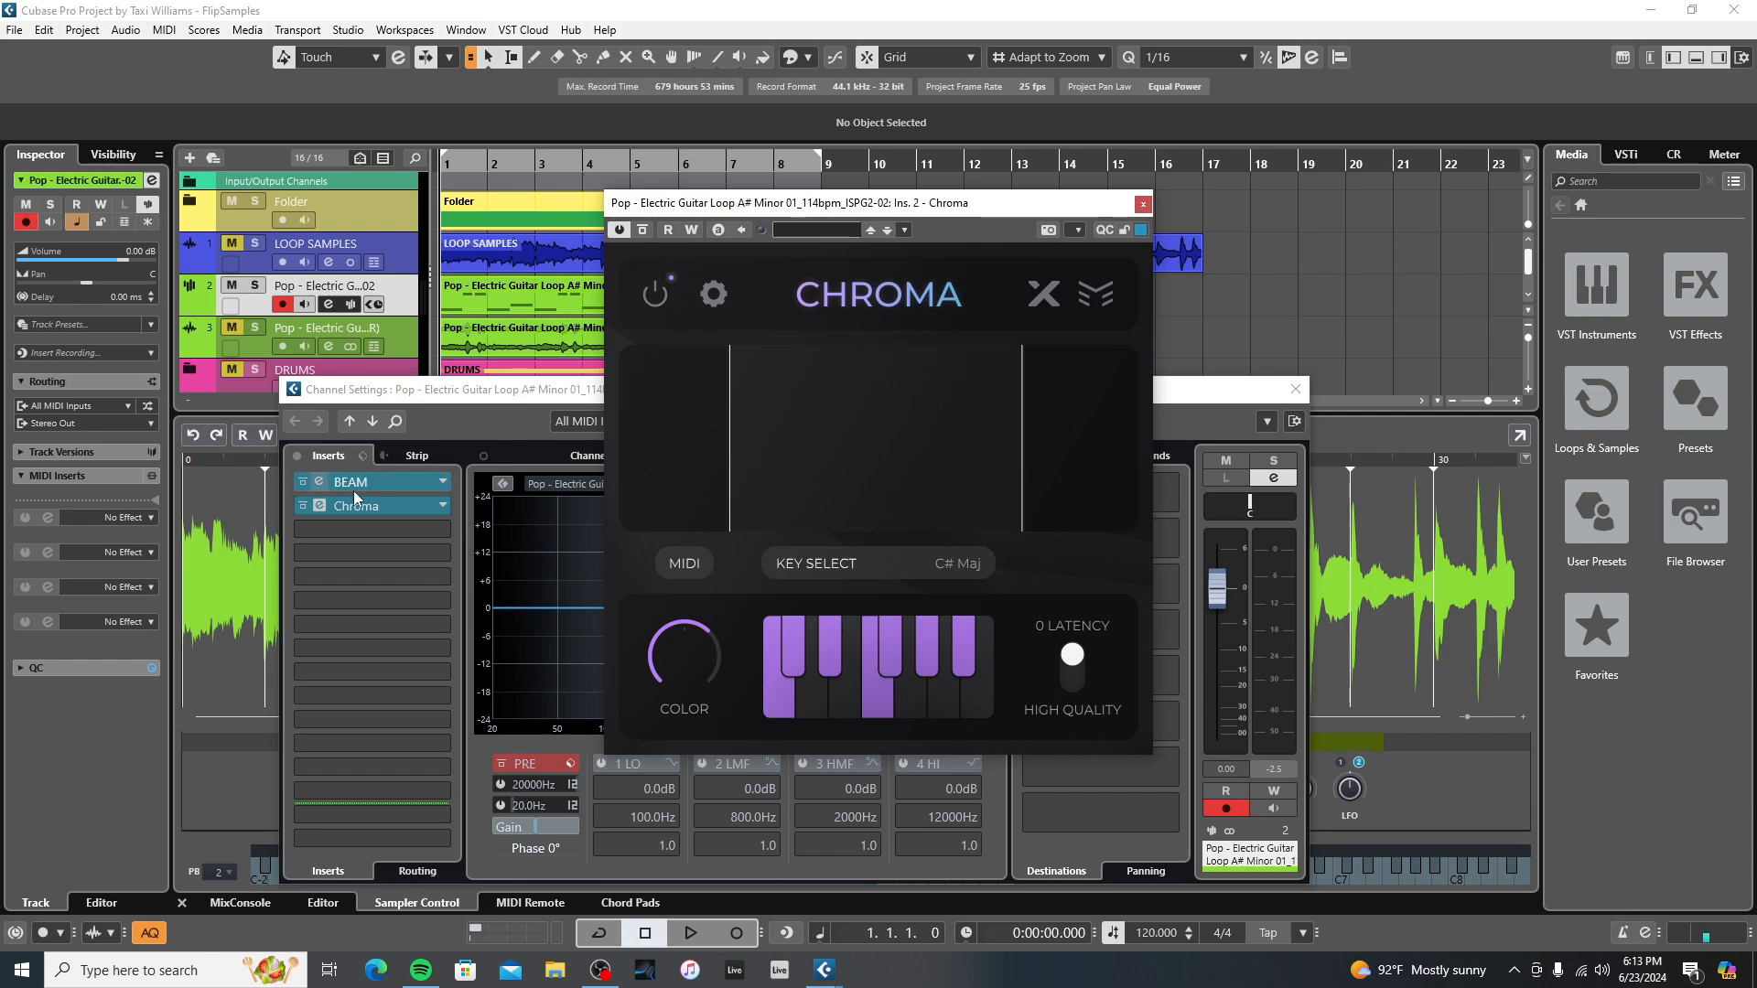
mouse_move(359, 505)
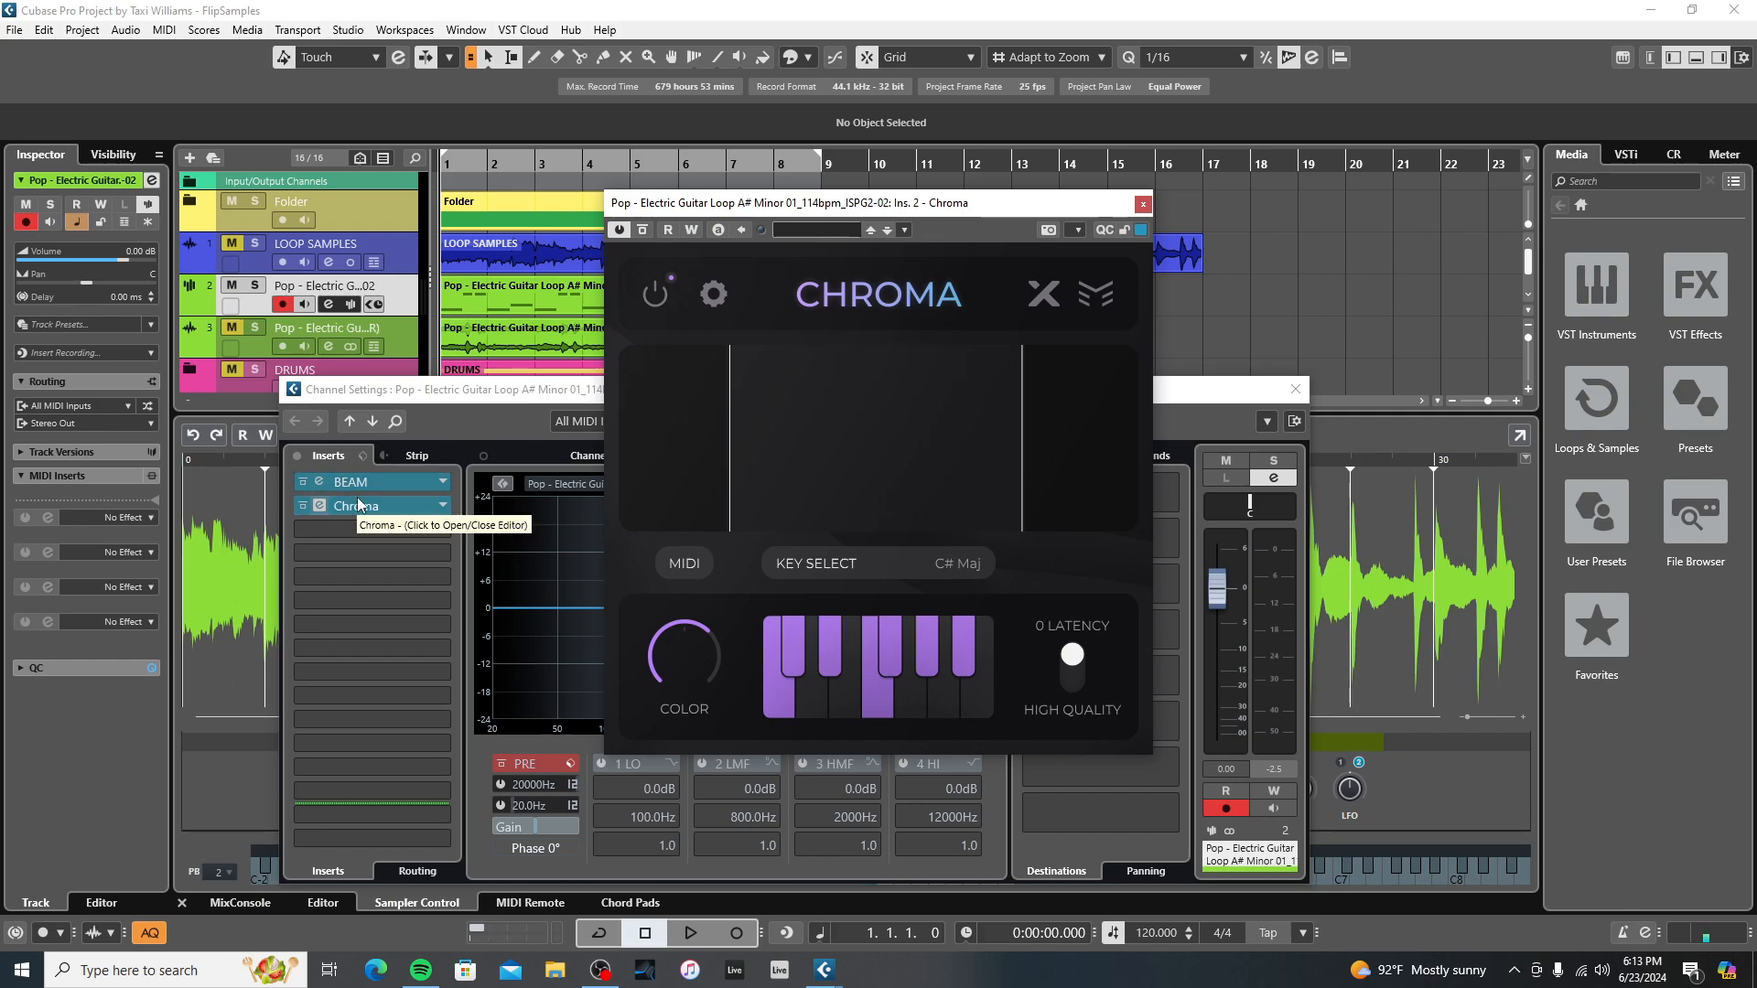
left_click(689, 932)
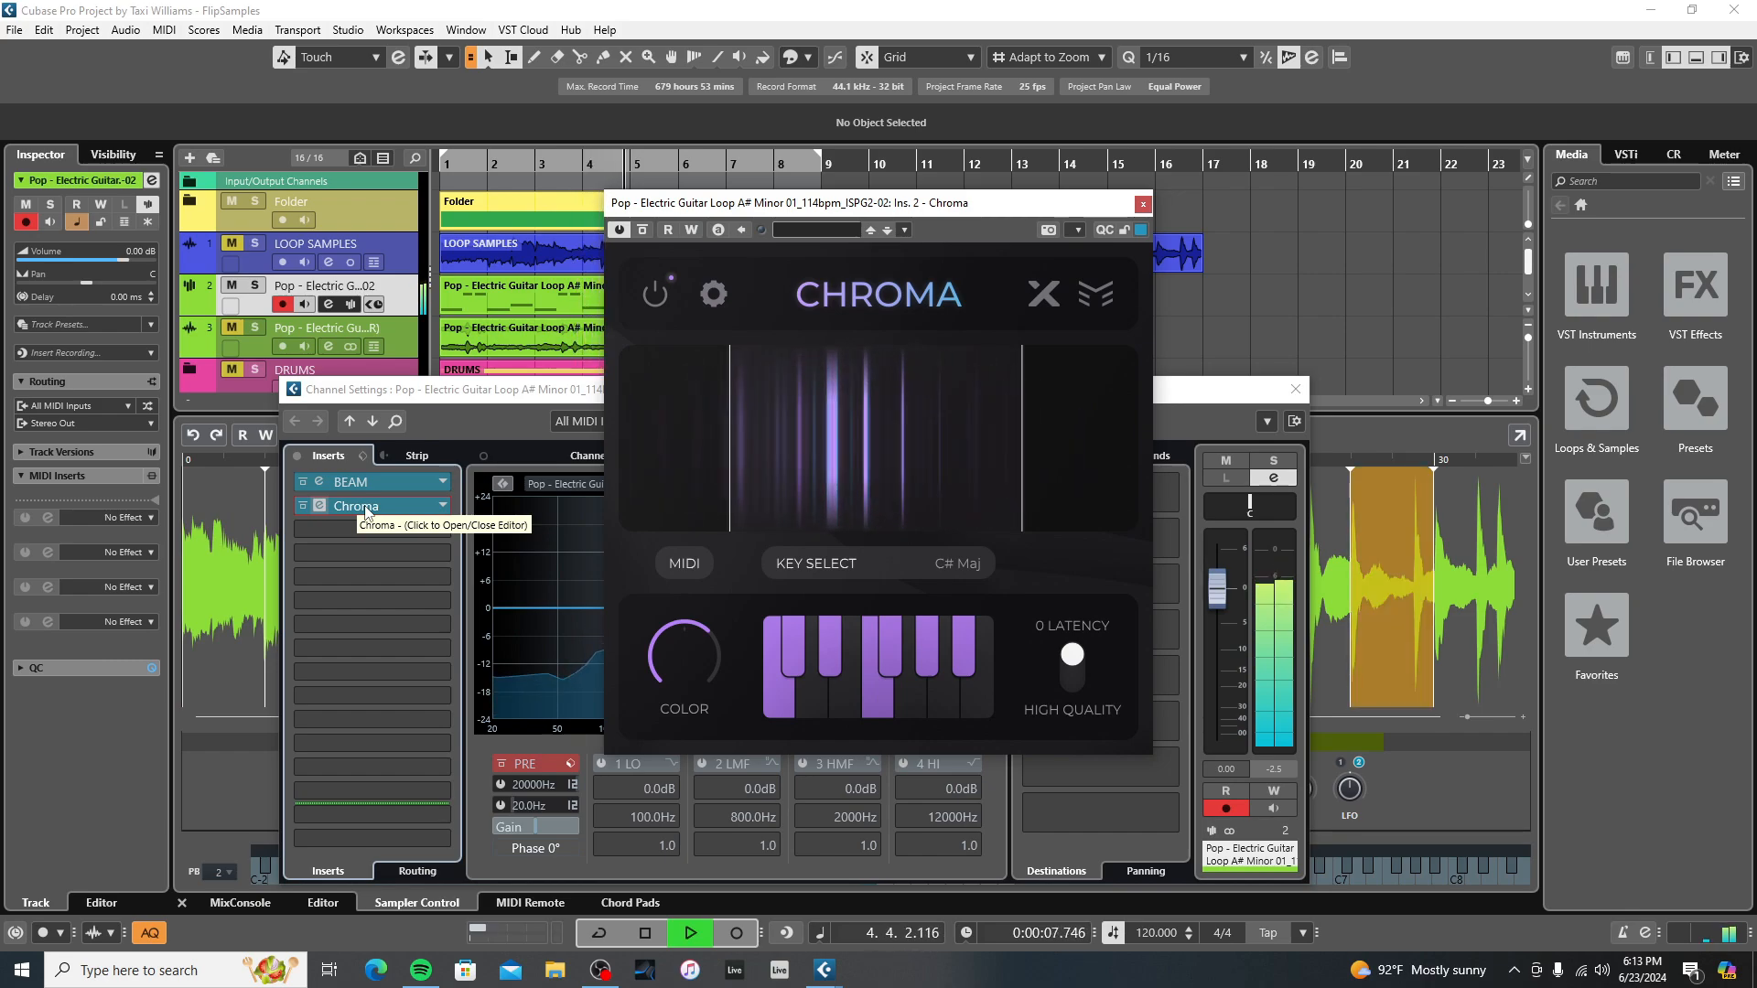
left_click(644, 933)
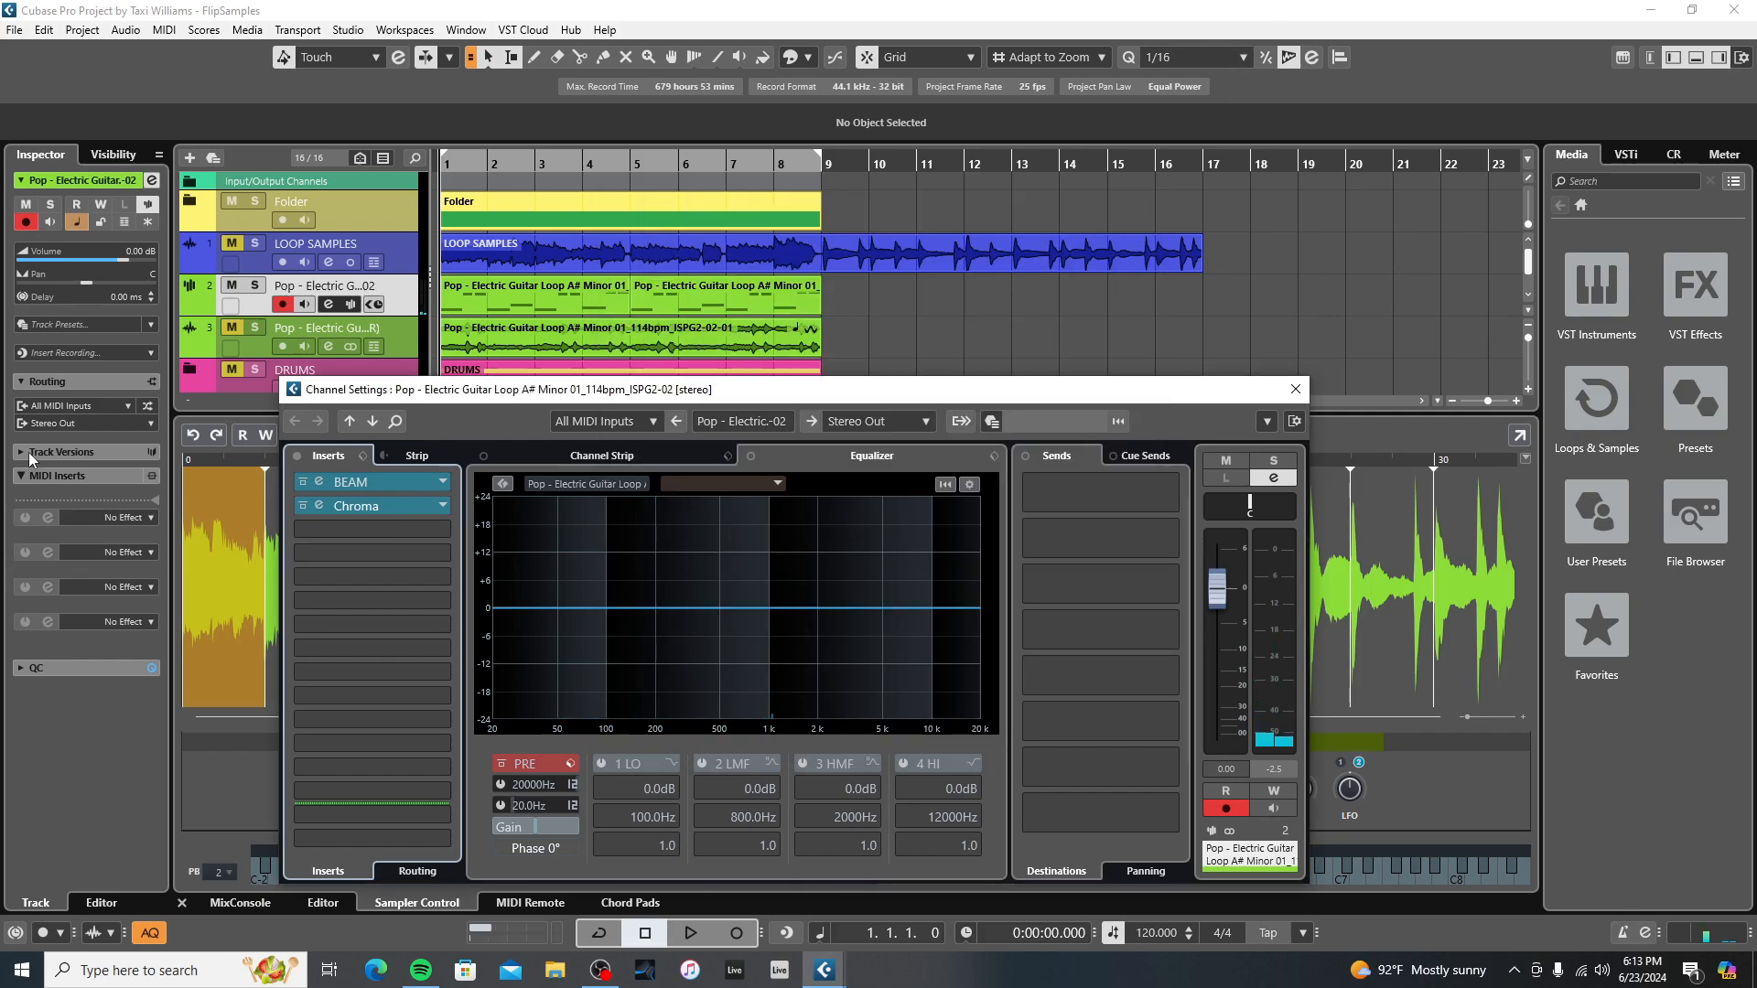
left_click(1295, 389)
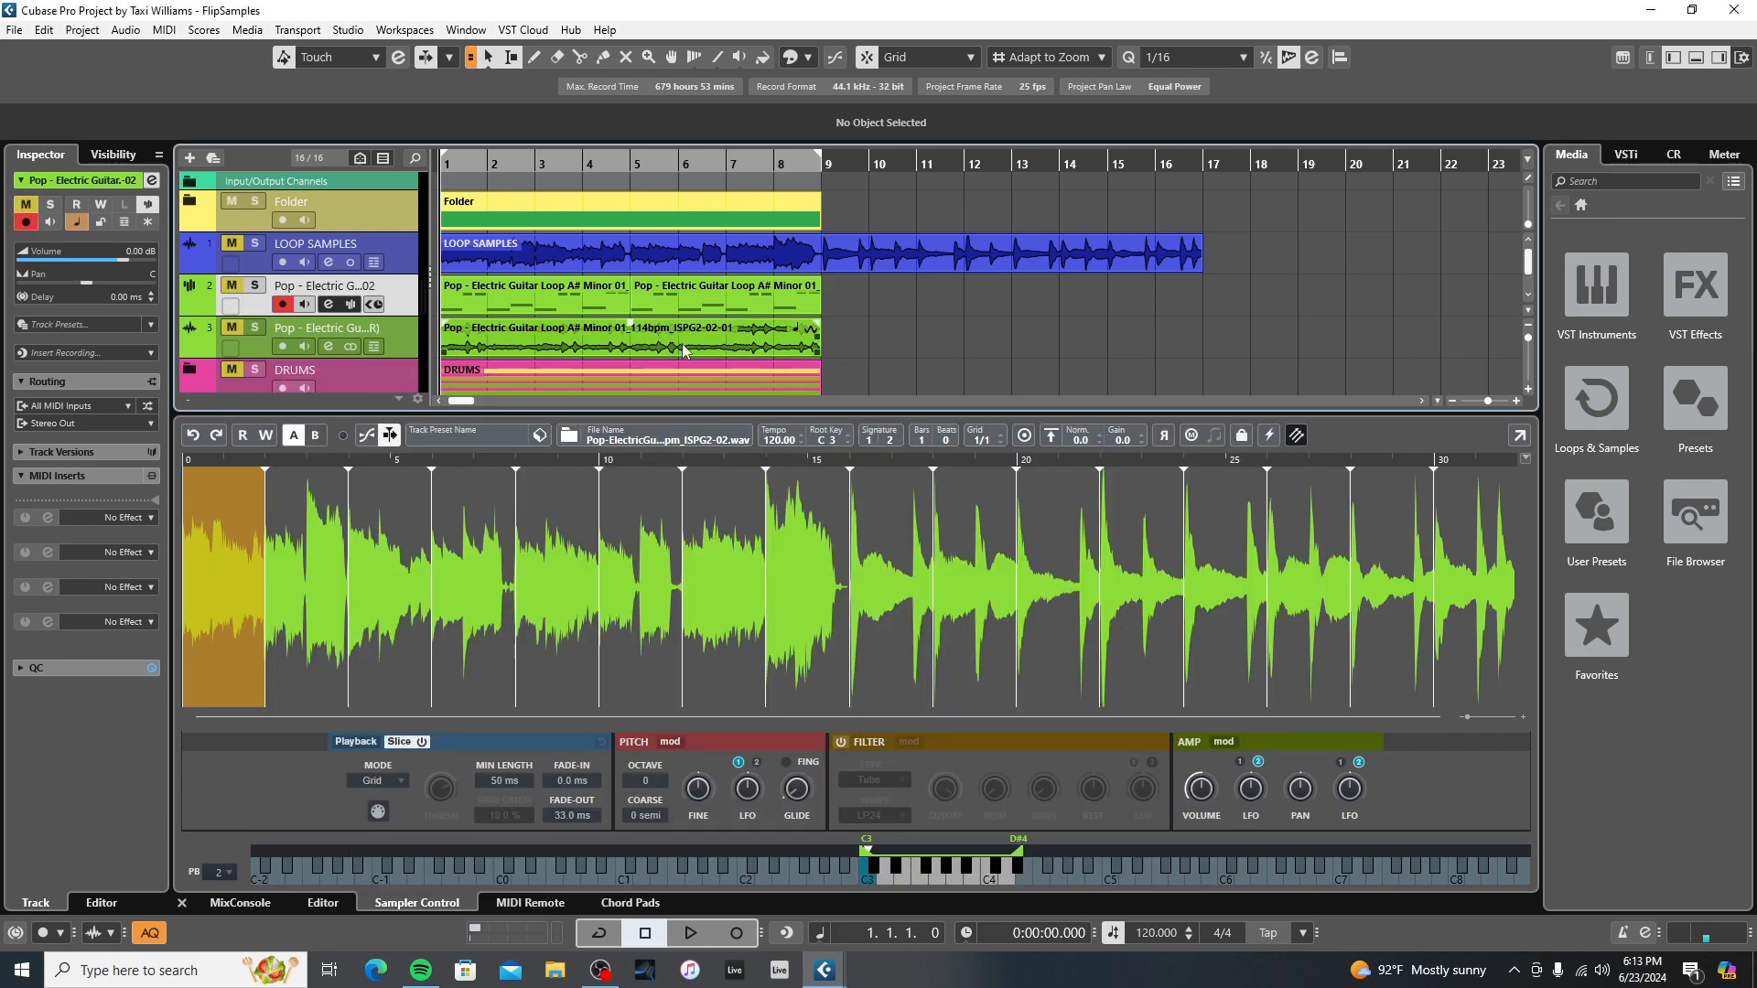
Select the sliced guitar loop part on track 3 to show its -5 transpose
left_click(589, 348)
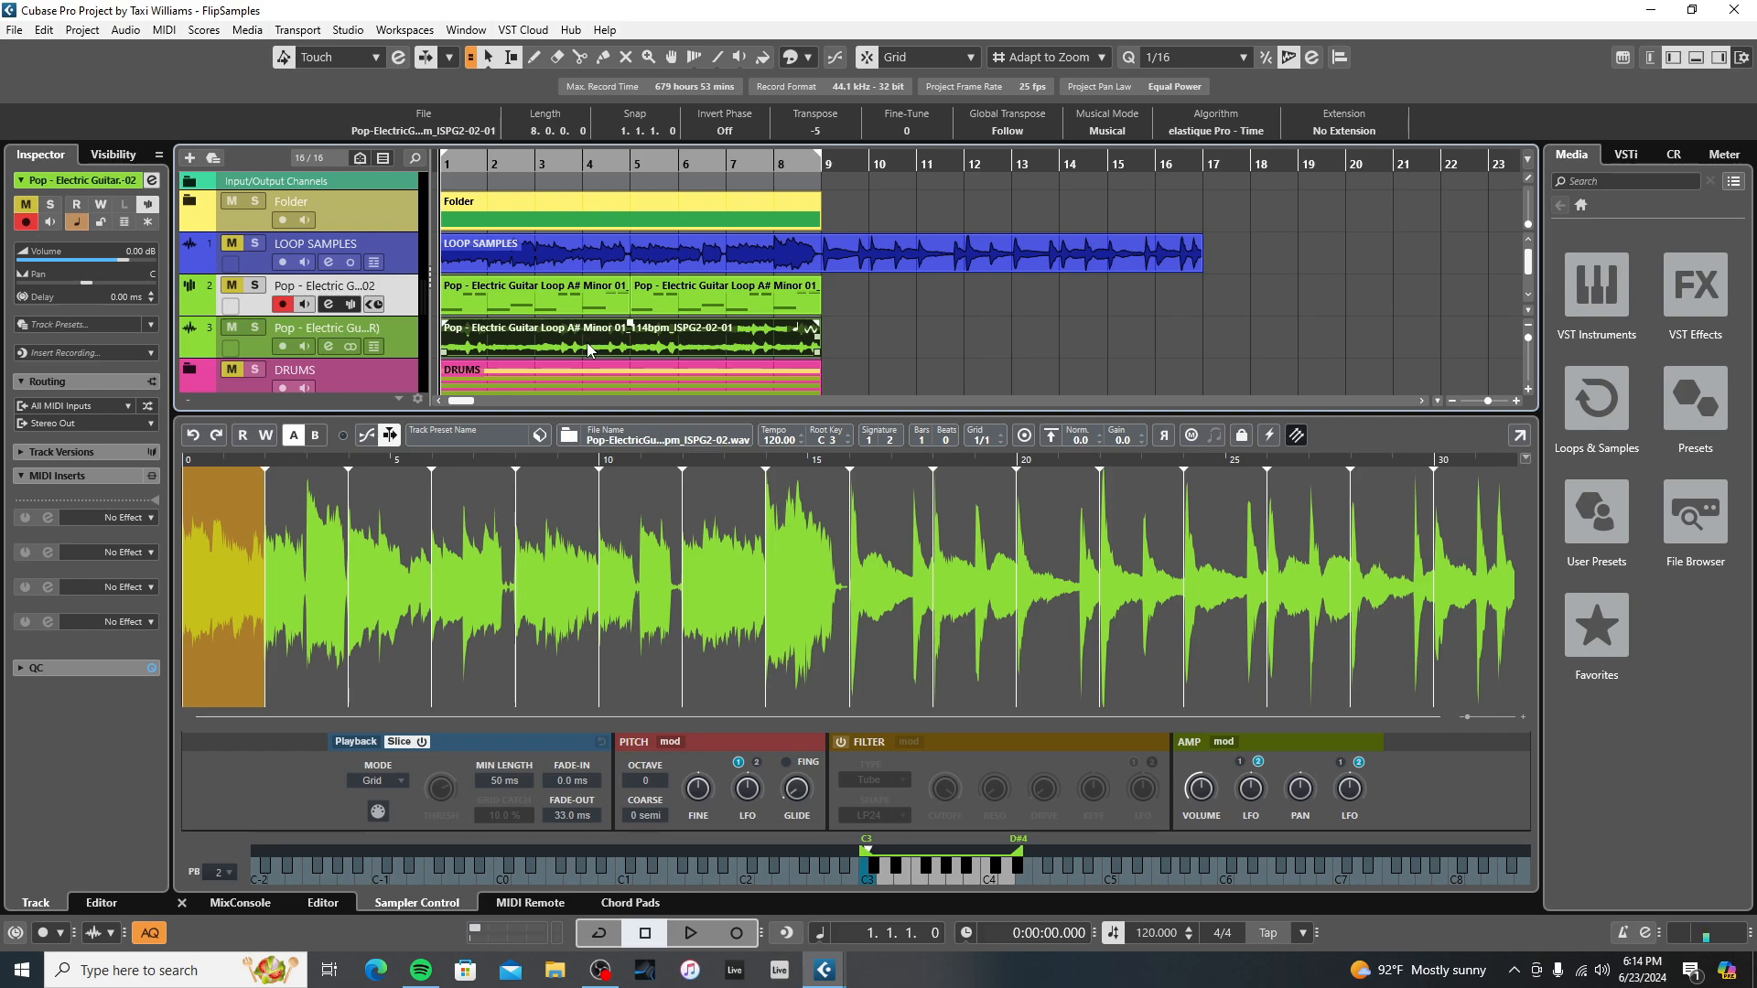
left_click(690, 932)
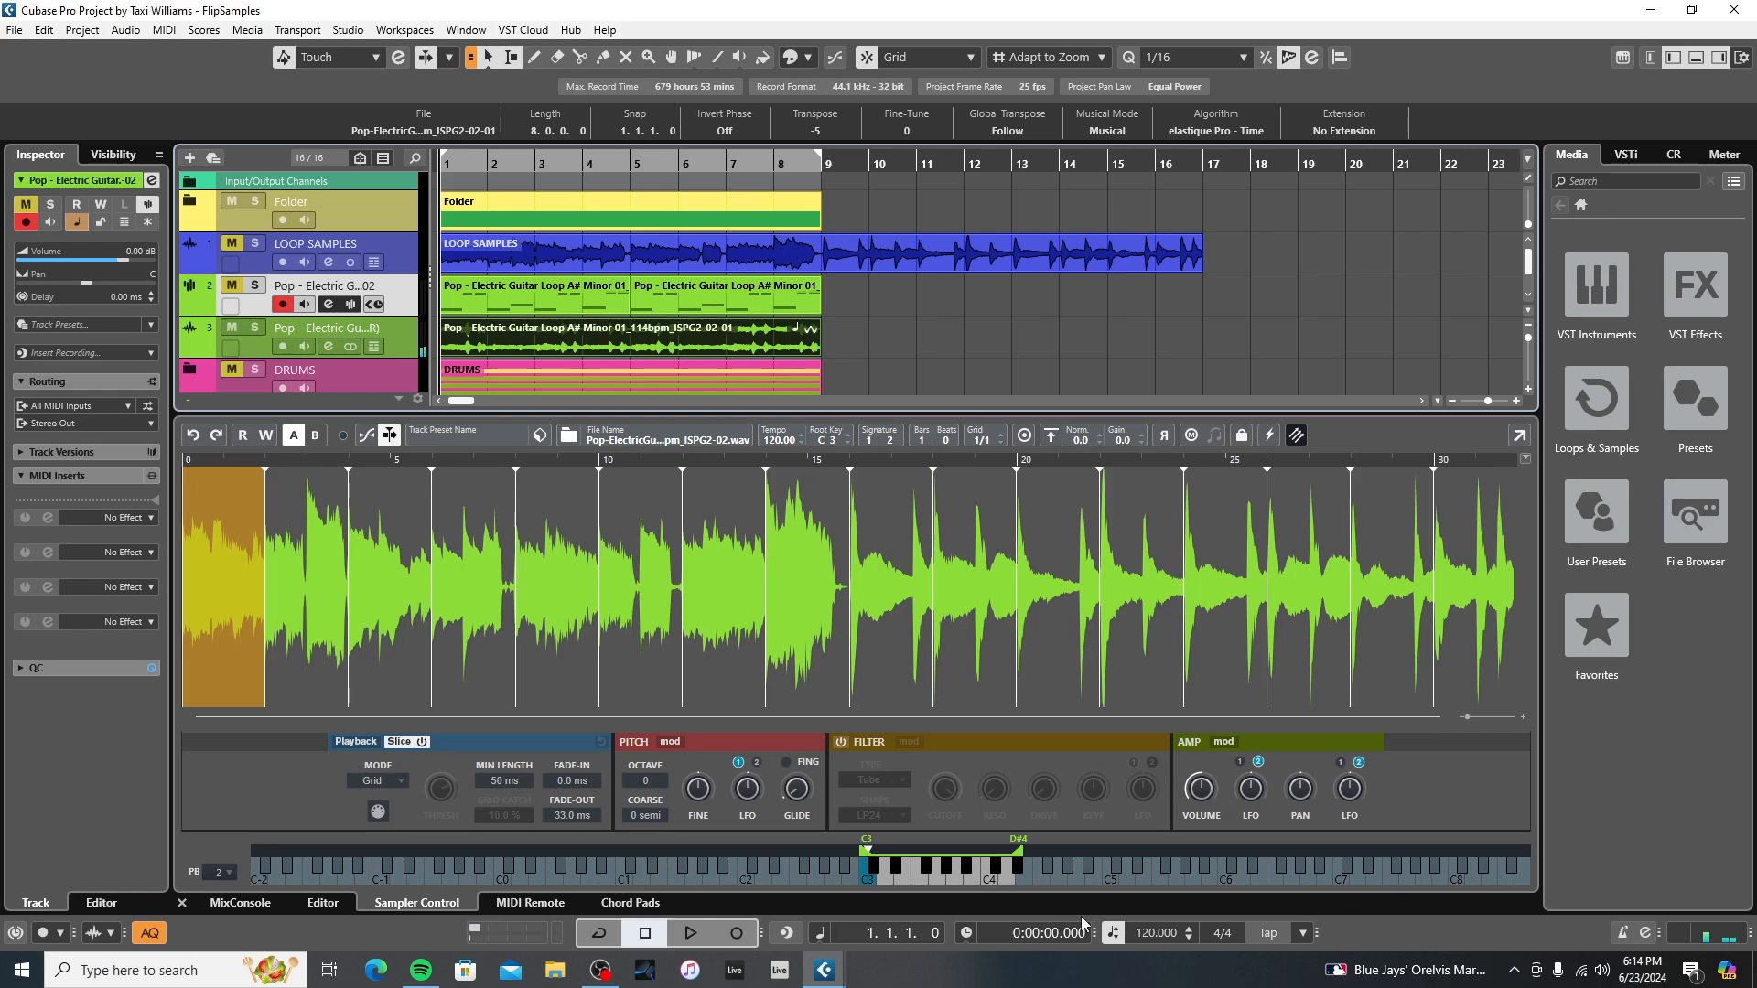
mouse_move(1154, 933)
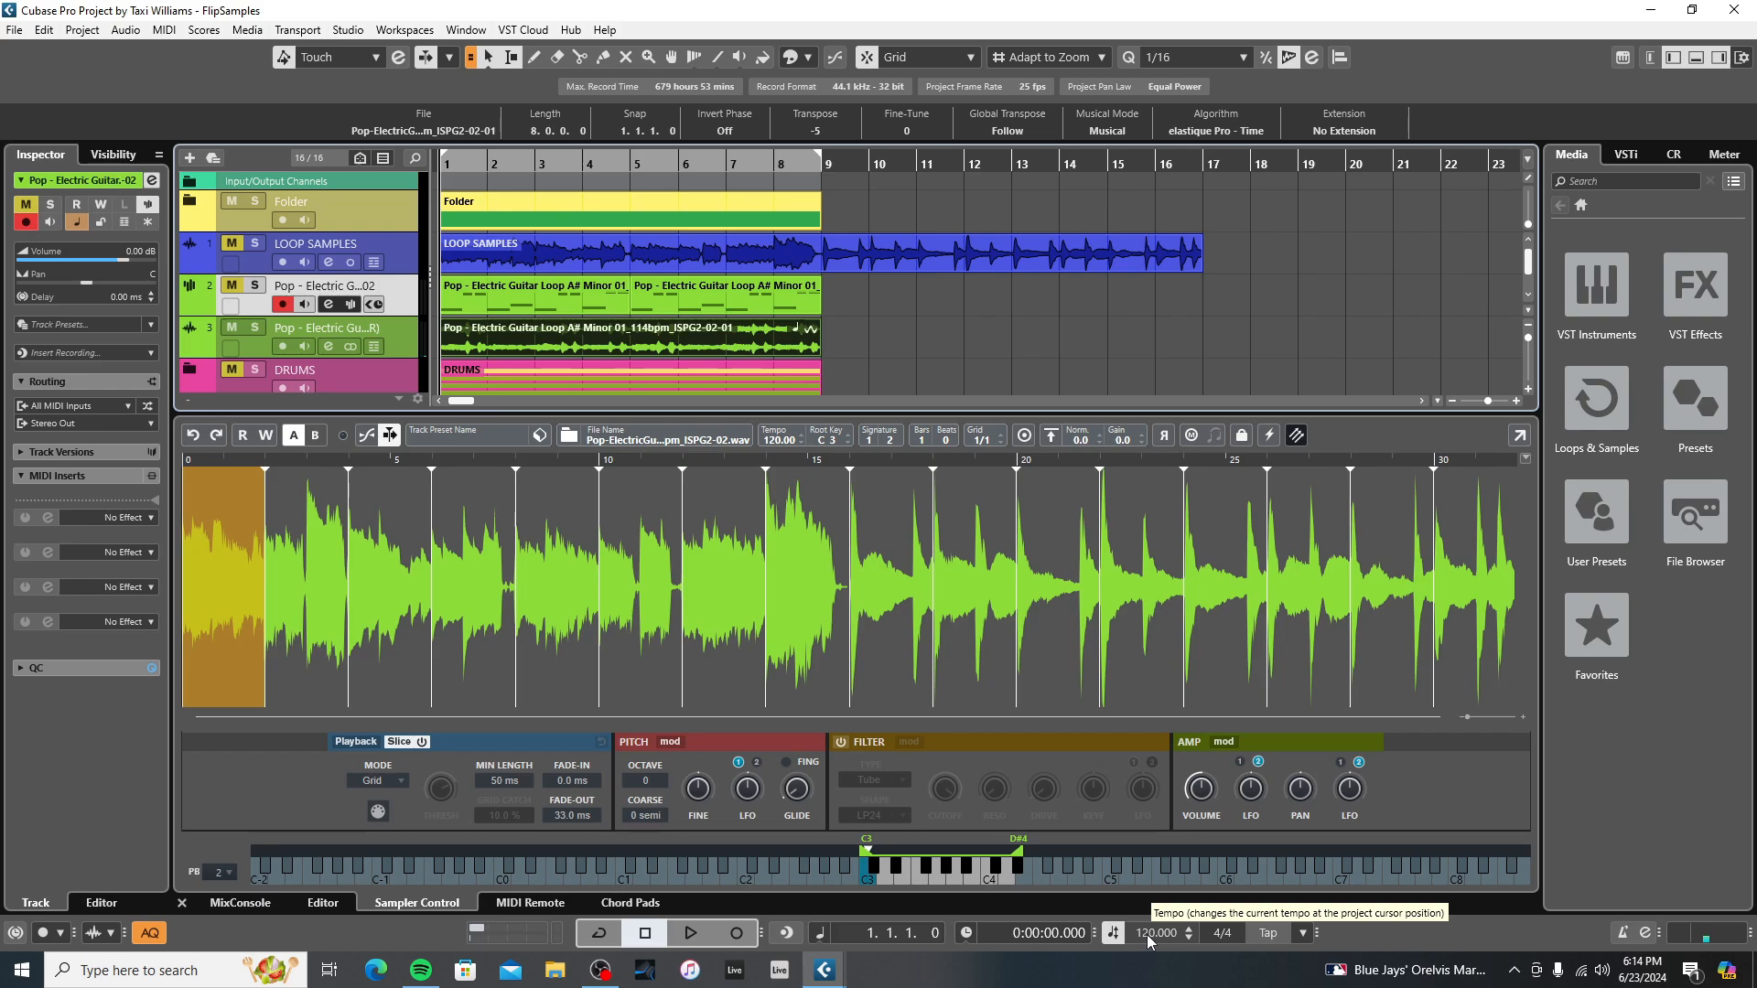
Set tempo to 150 BPM, toggle DRUMS and Reason Rack mutes, cycle bars 1–8
left_click(1155, 933)
type("150.000")
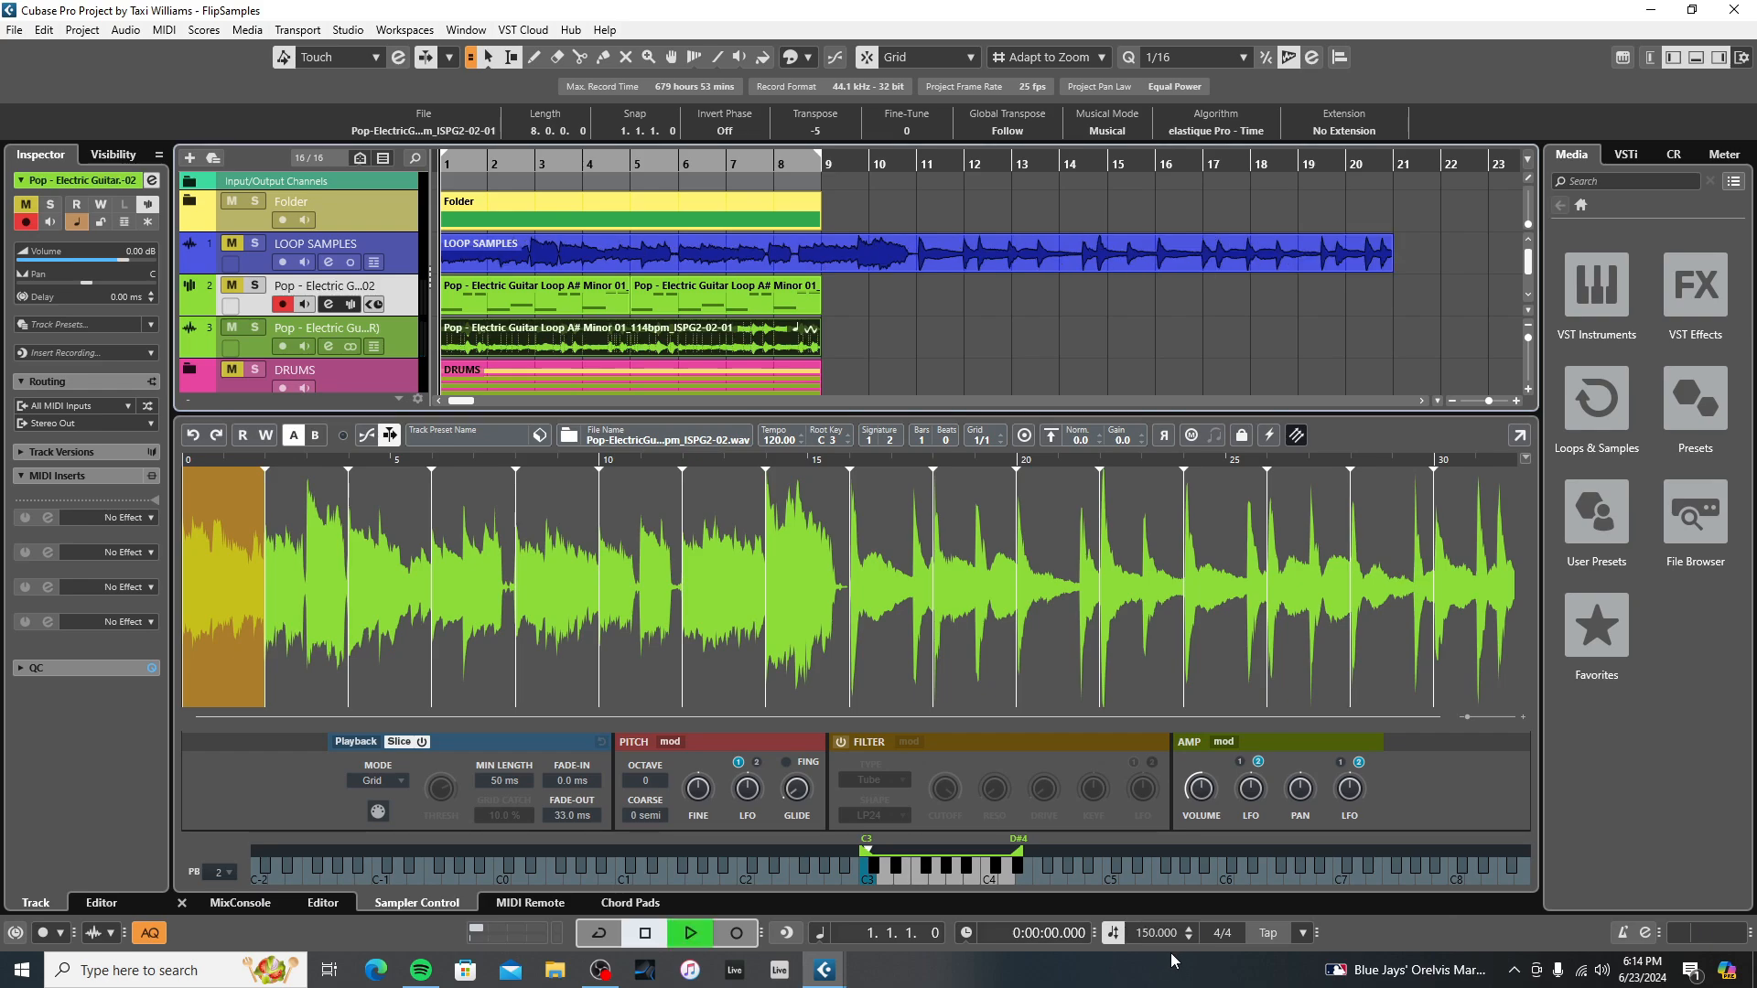
left_click(689, 932)
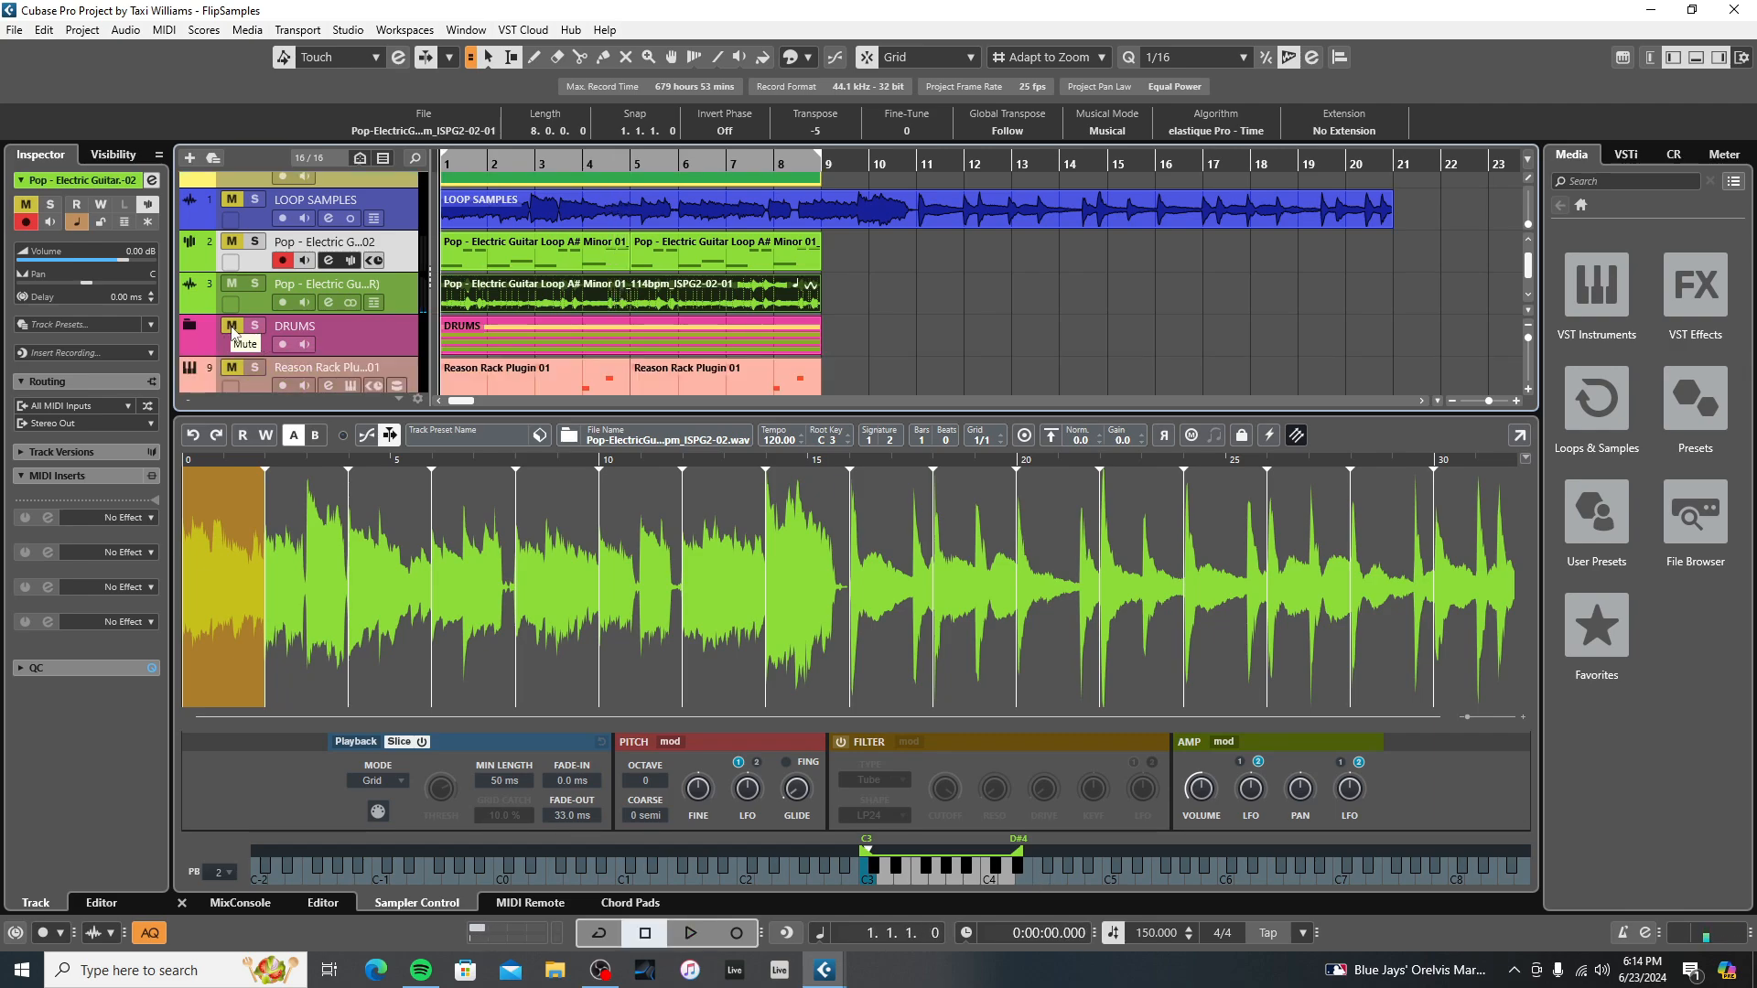
left_click(689, 931)
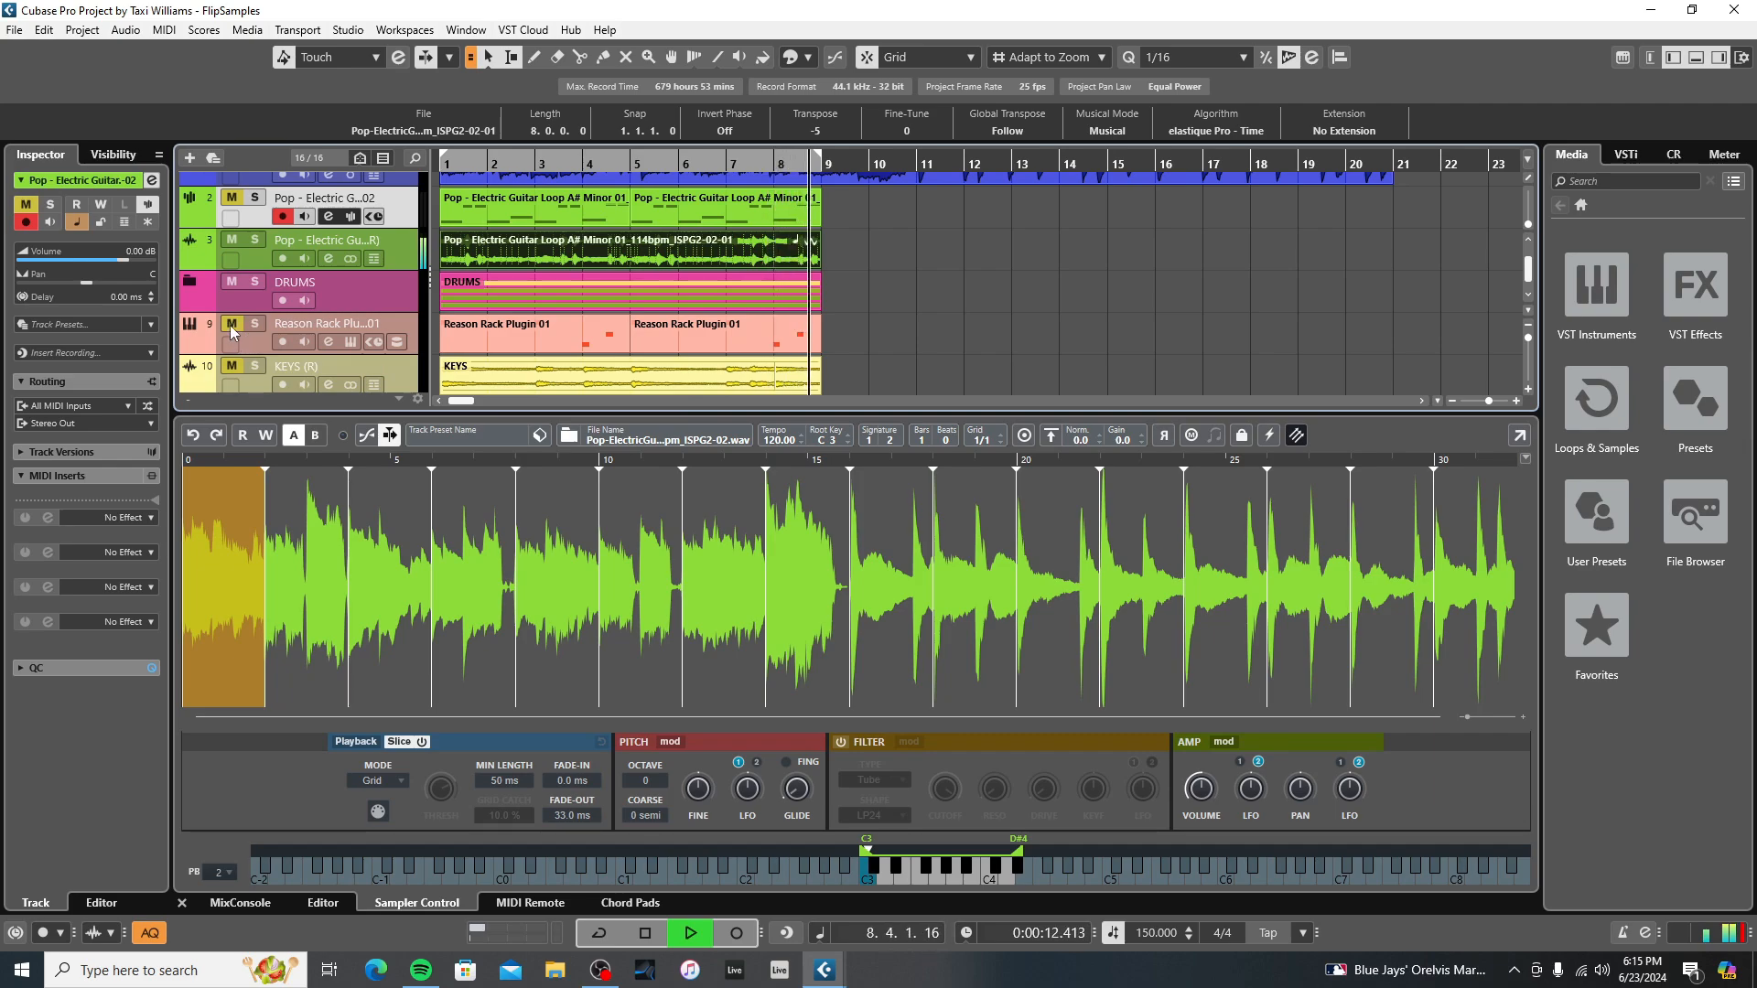
left_click(644, 932)
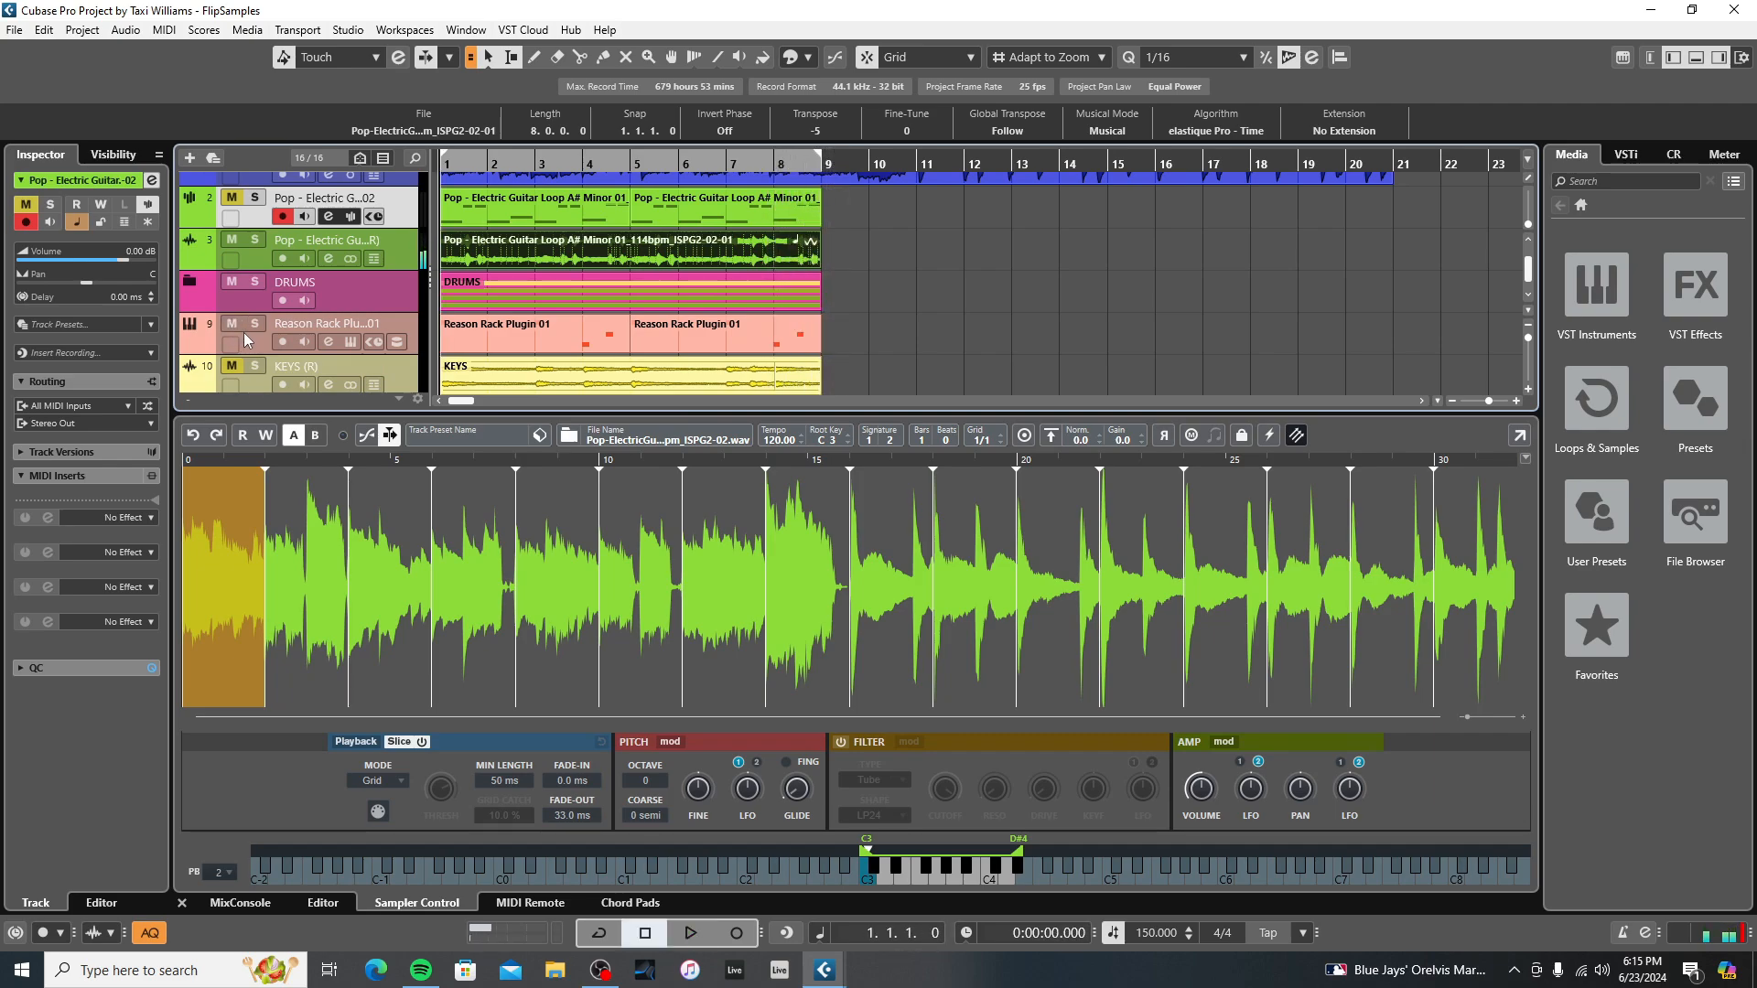
left_click(690, 931)
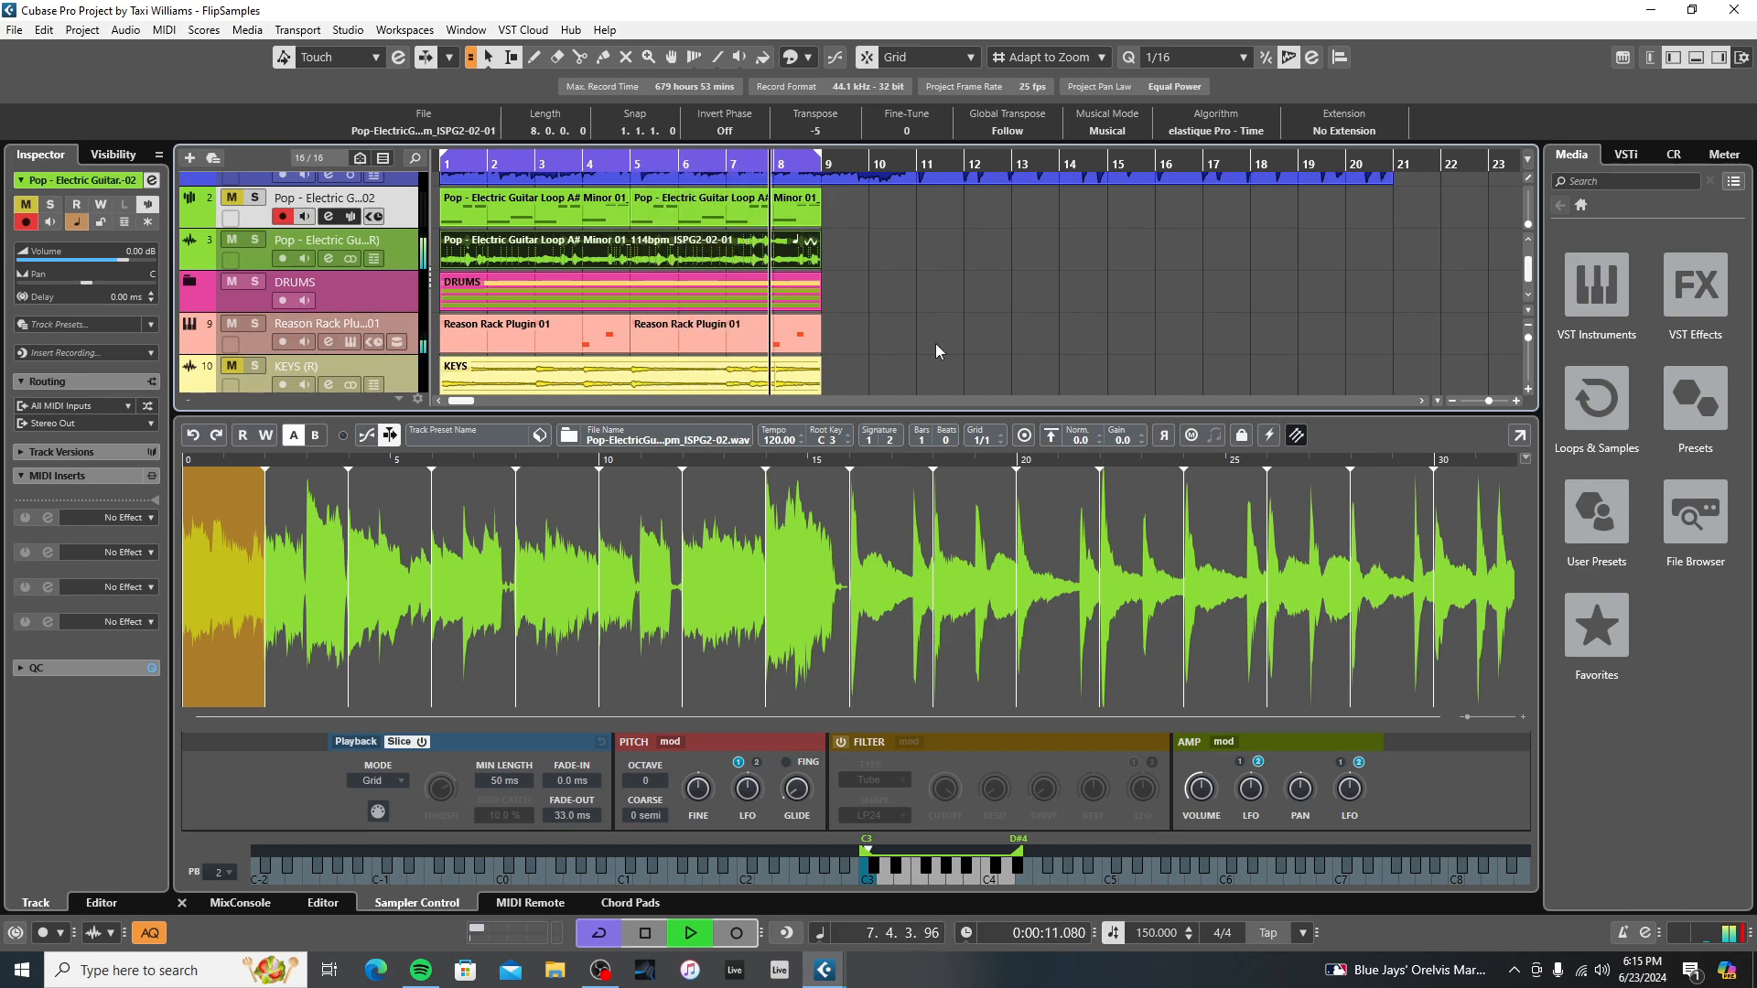
Open the Reason Rack plugin window showing the Monotone Bass Synthesizer
left_click(644, 932)
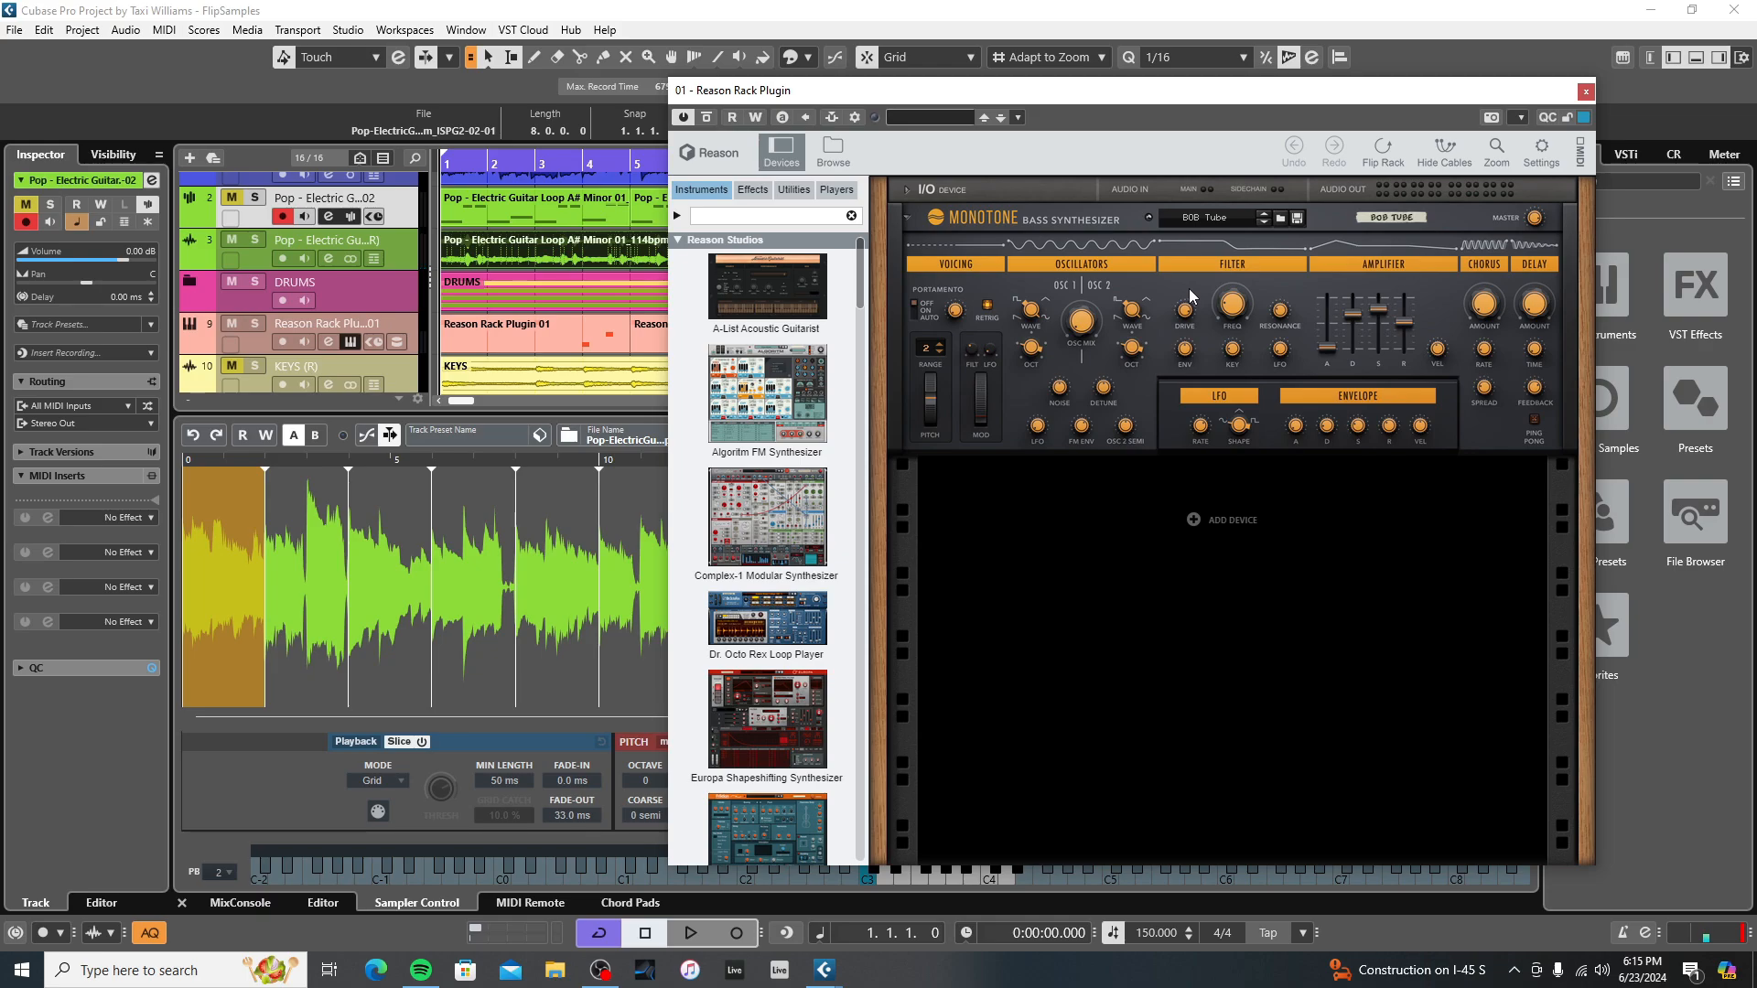
mouse_move(1203, 244)
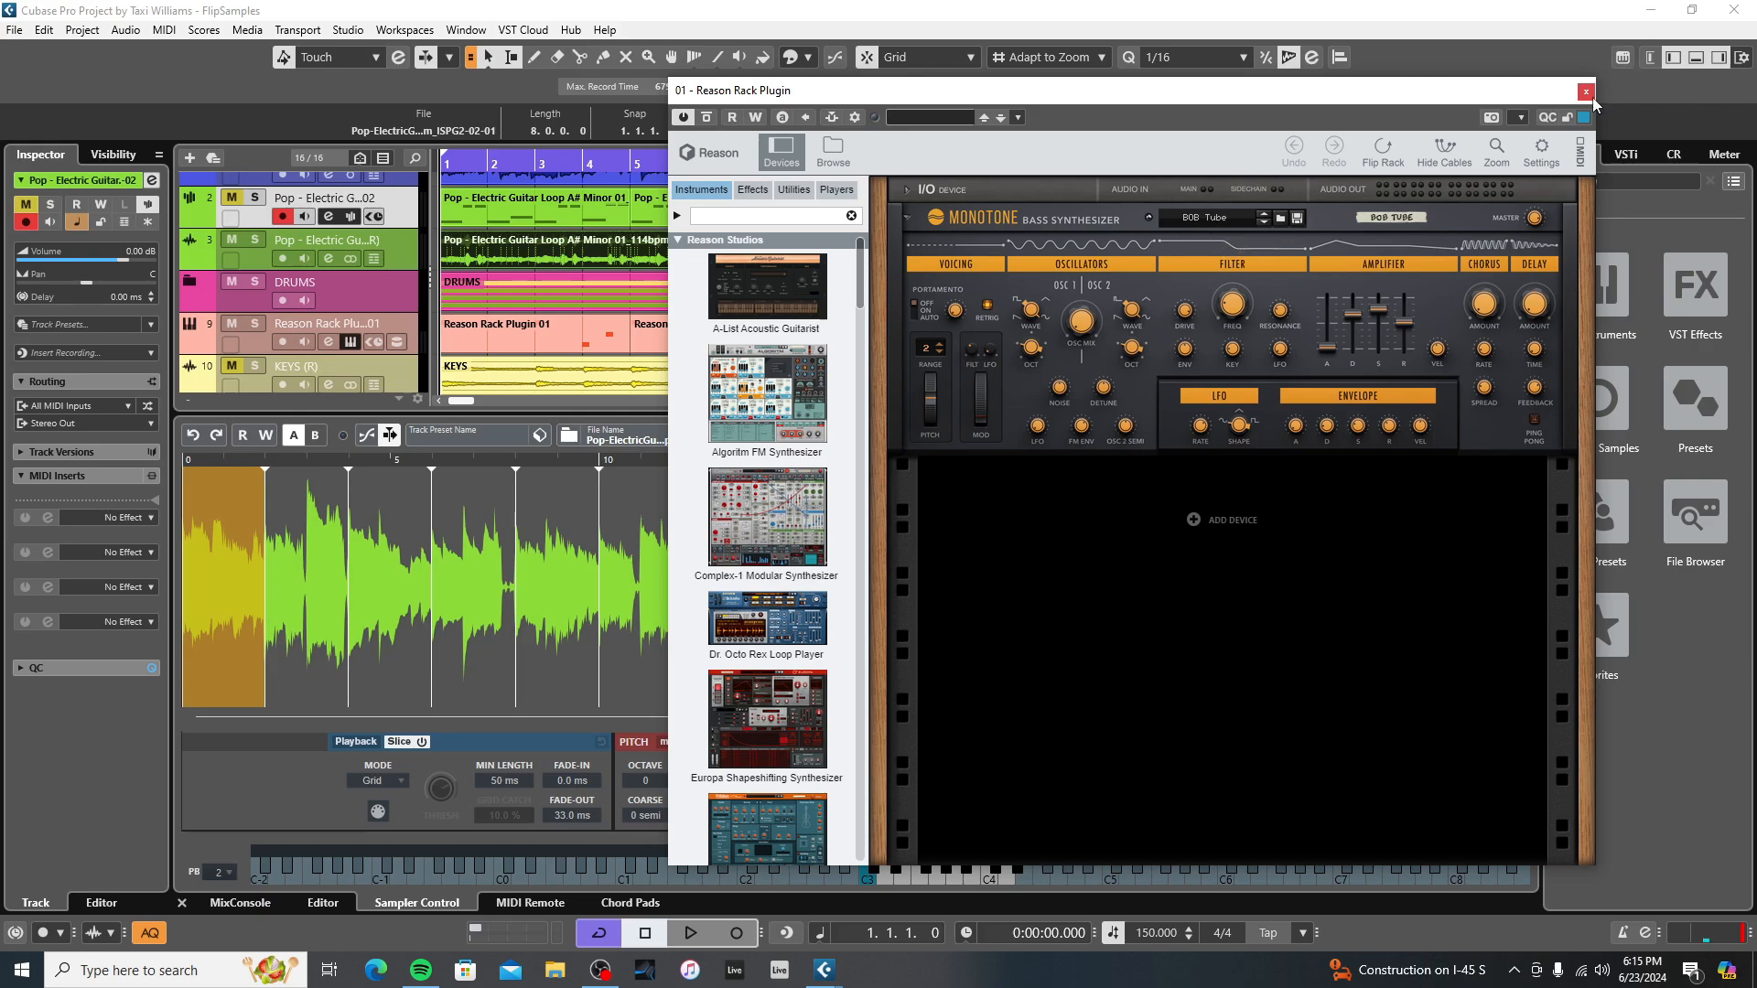
mouse_move(1587, 91)
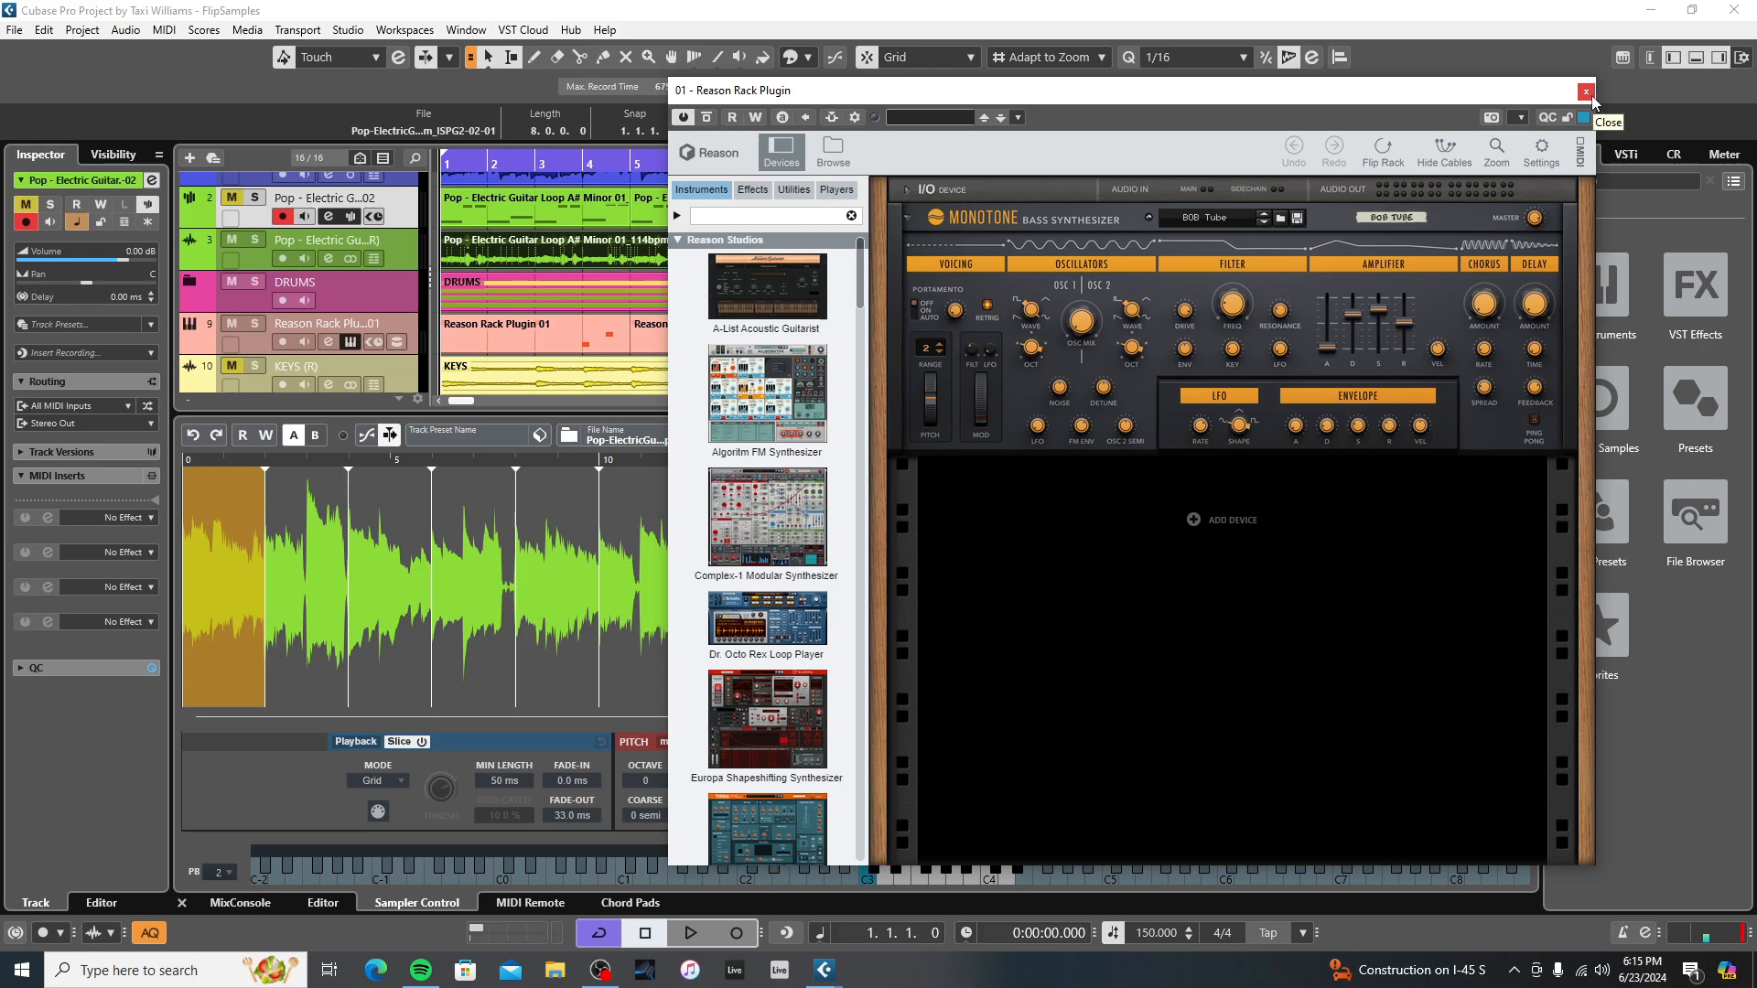
mouse_move(1592, 101)
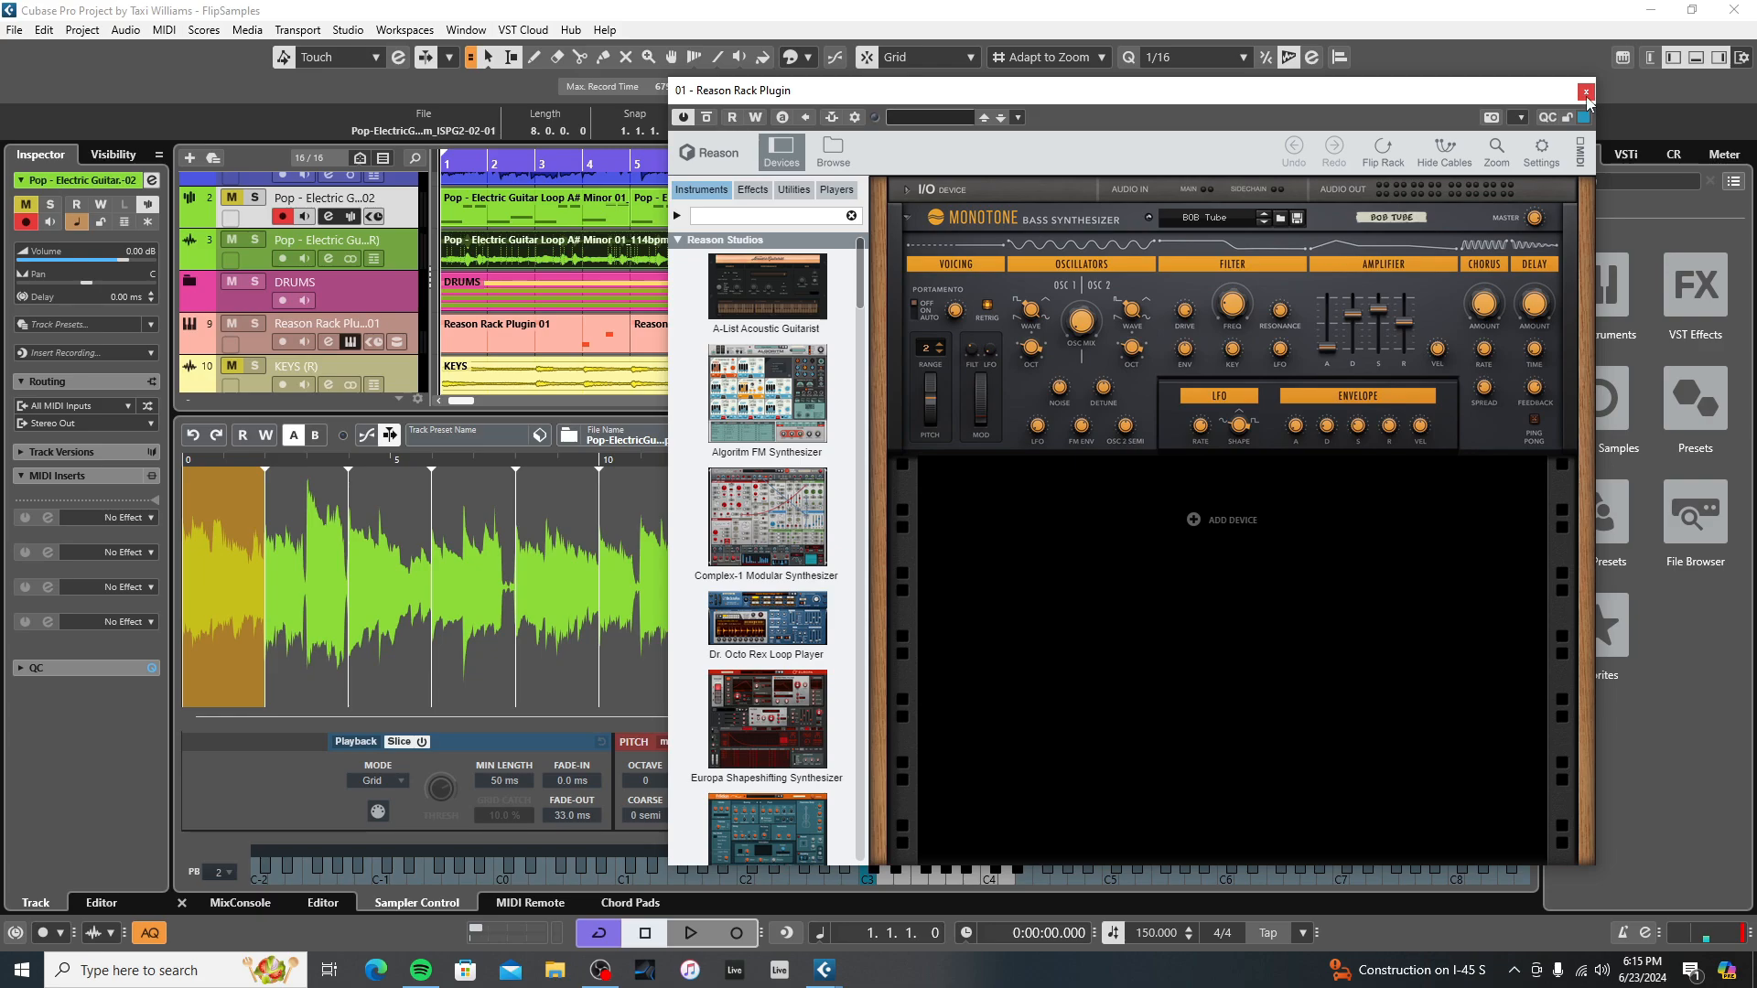
Close the Reason Rack window, play the beat, then stop and return to start
left_click(1584, 92)
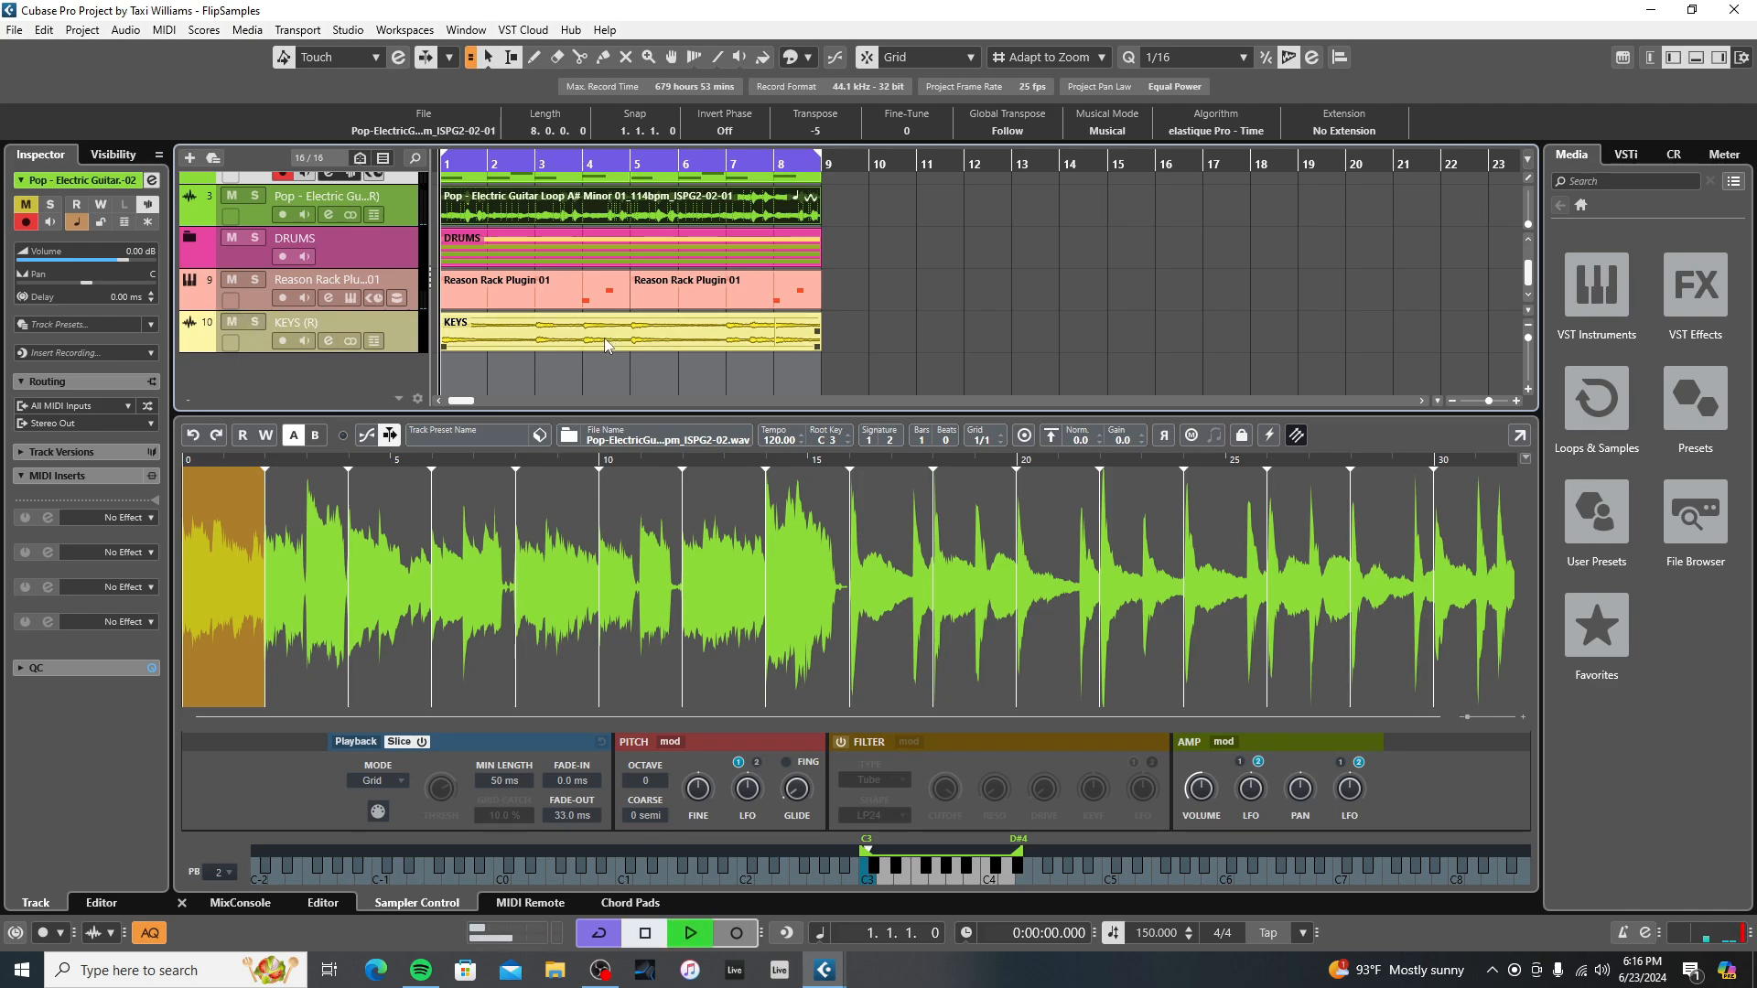
left_click(690, 933)
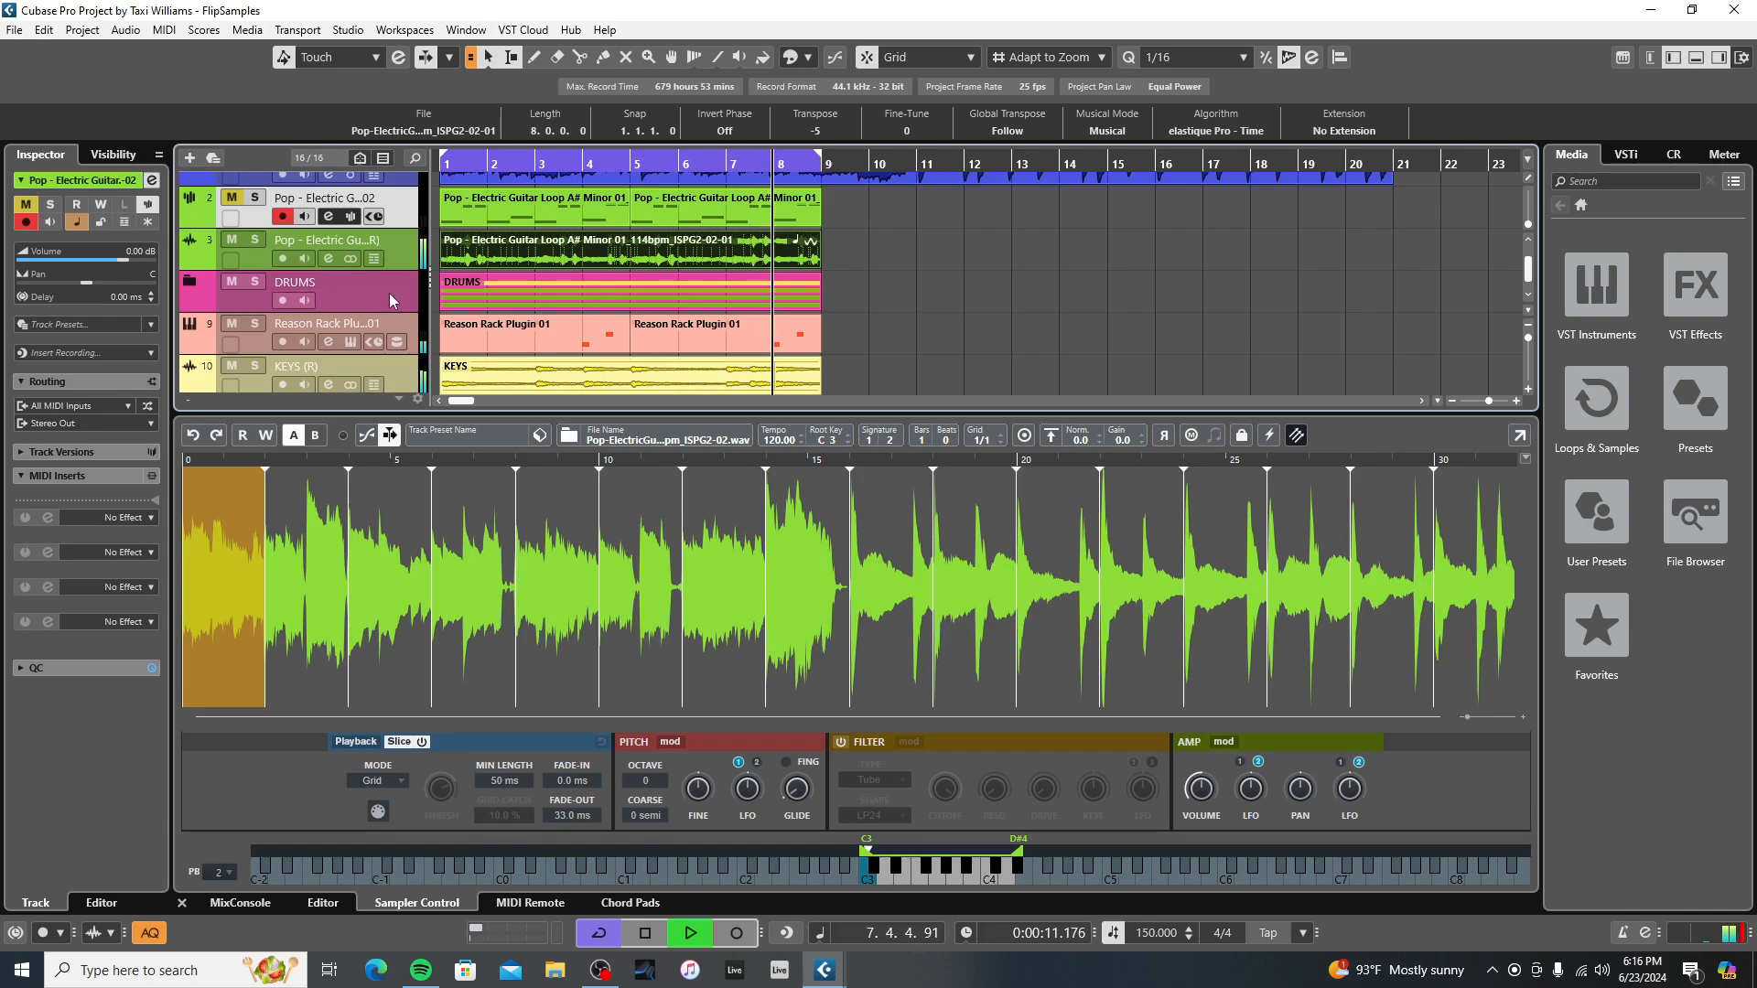
left_click(644, 933)
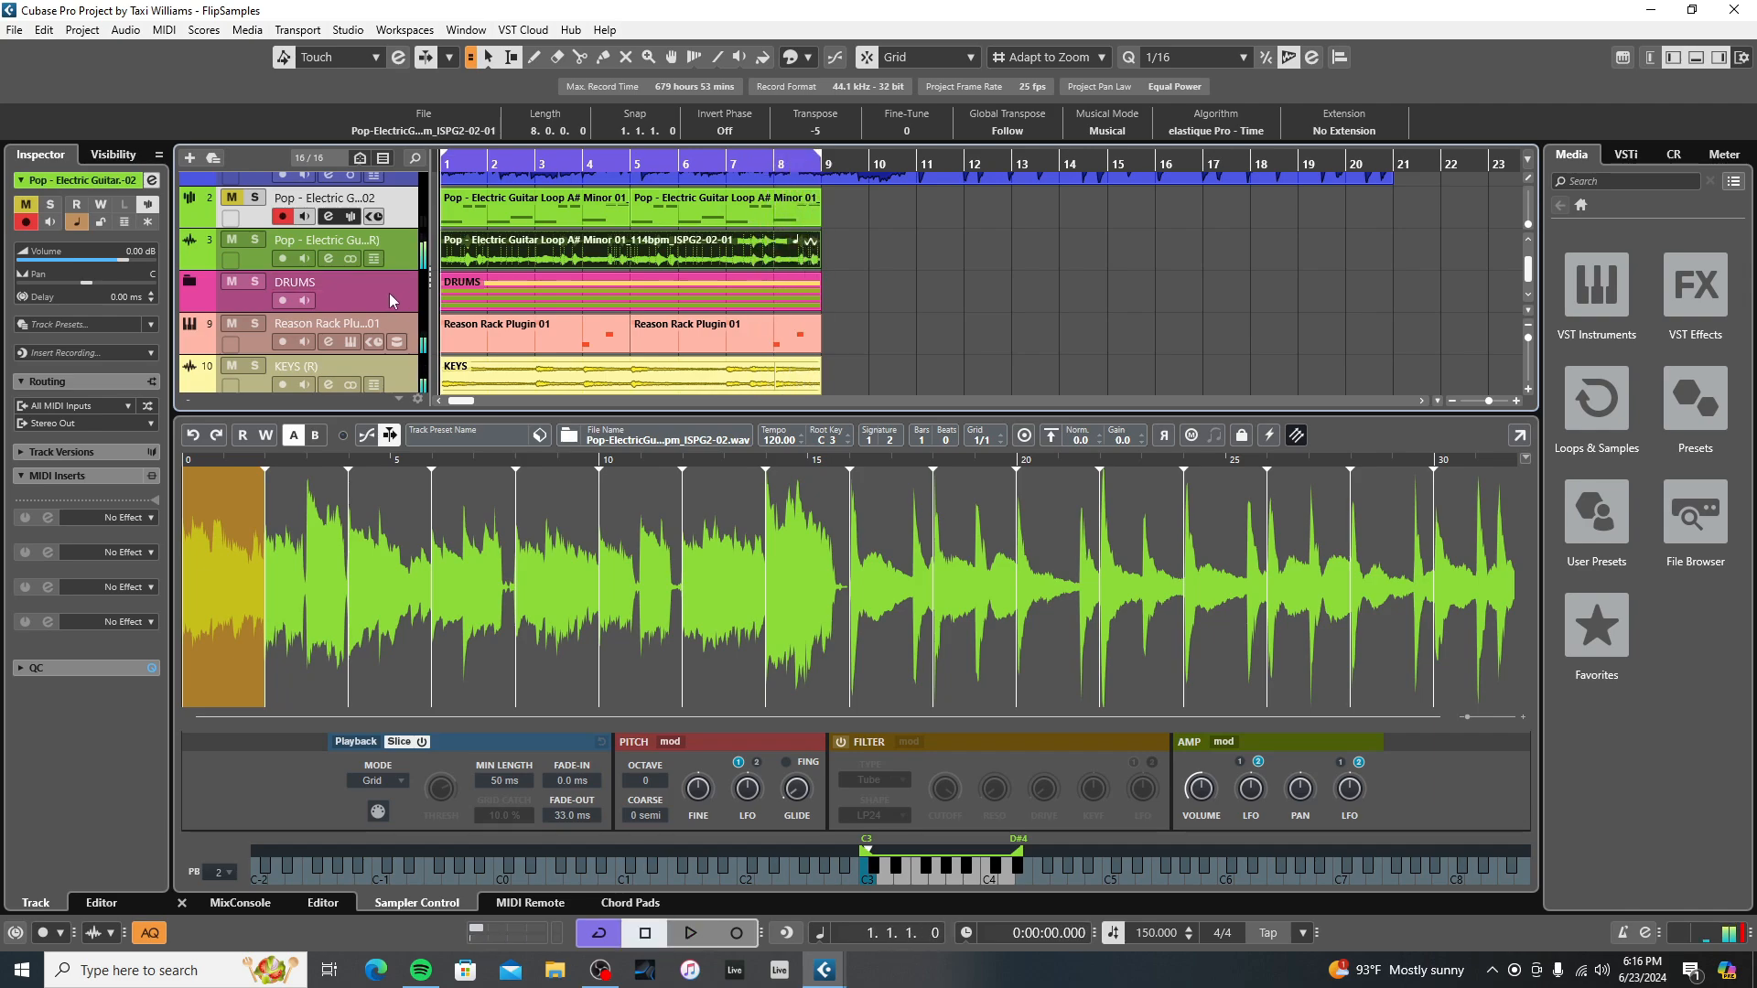